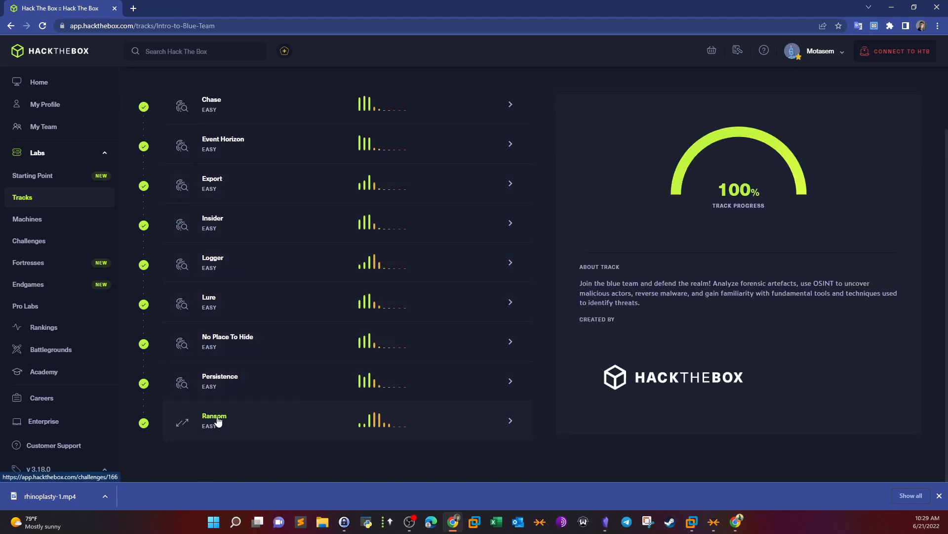
- Open the Ransom challenge from the Intro to Blue Team track list
click(214, 419)
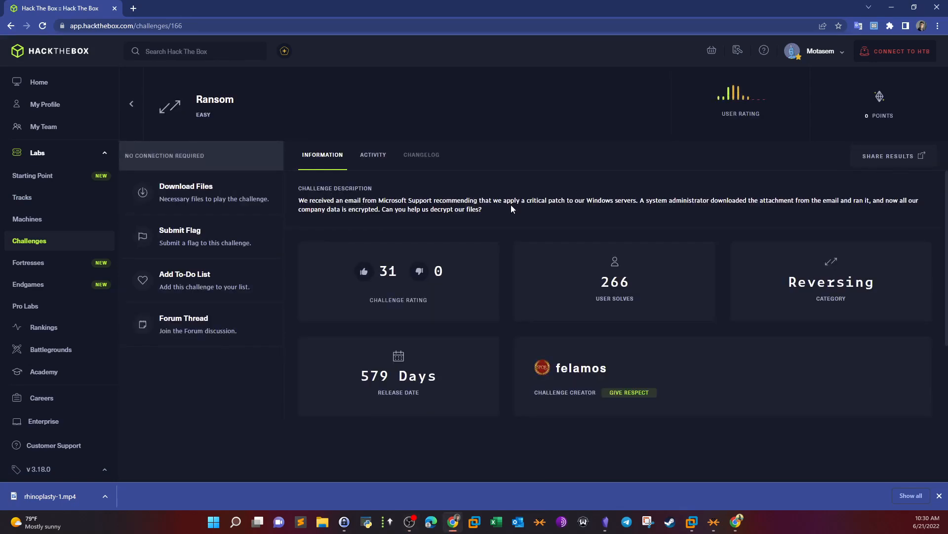
mouse_move(677, 259)
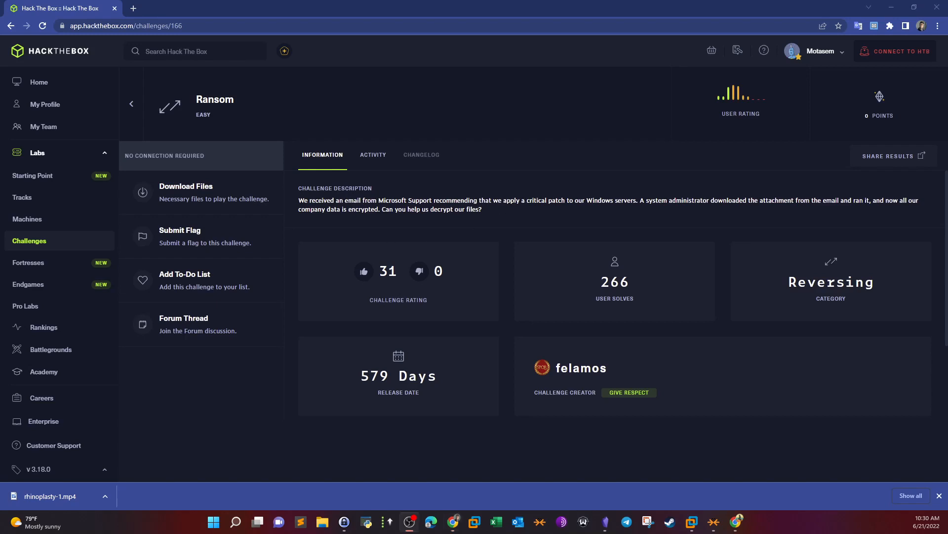
mouse_move(719, 225)
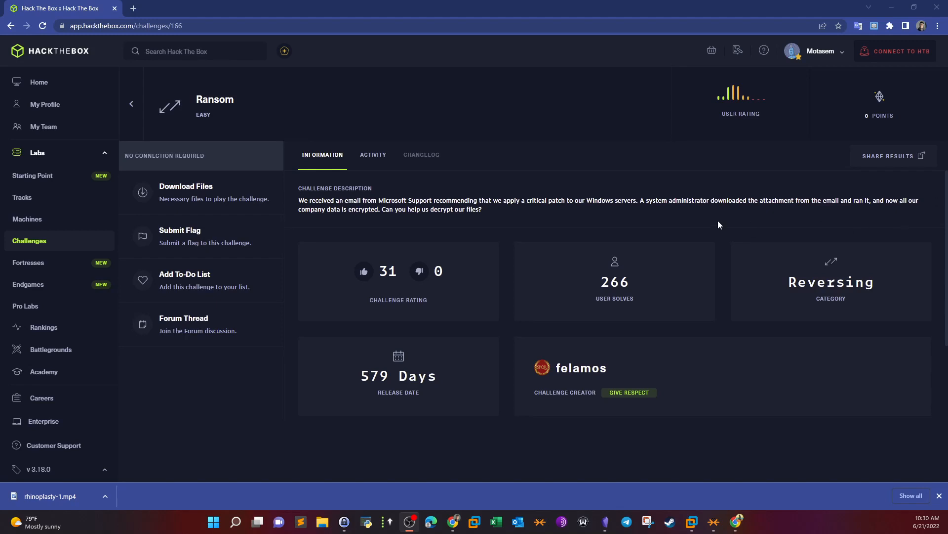
mouse_move(678, 209)
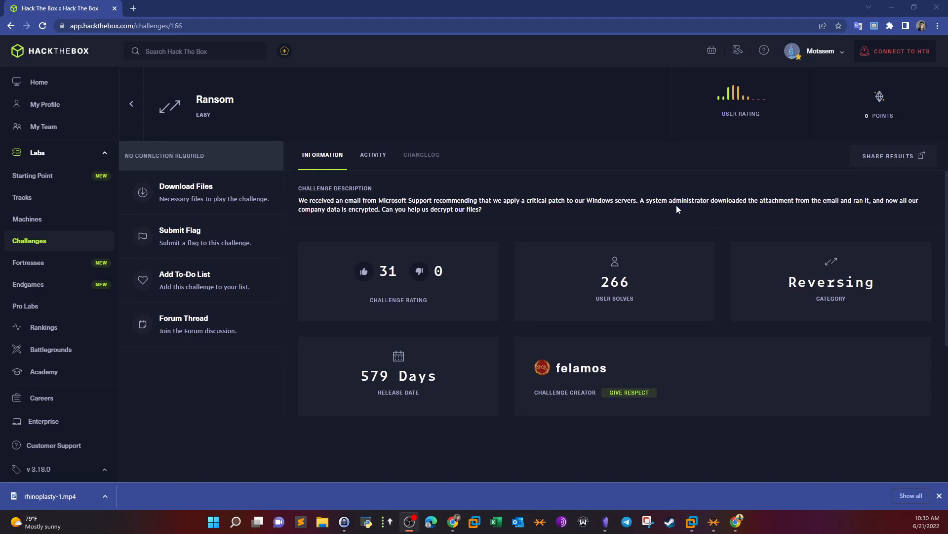
mouse_move(860, 200)
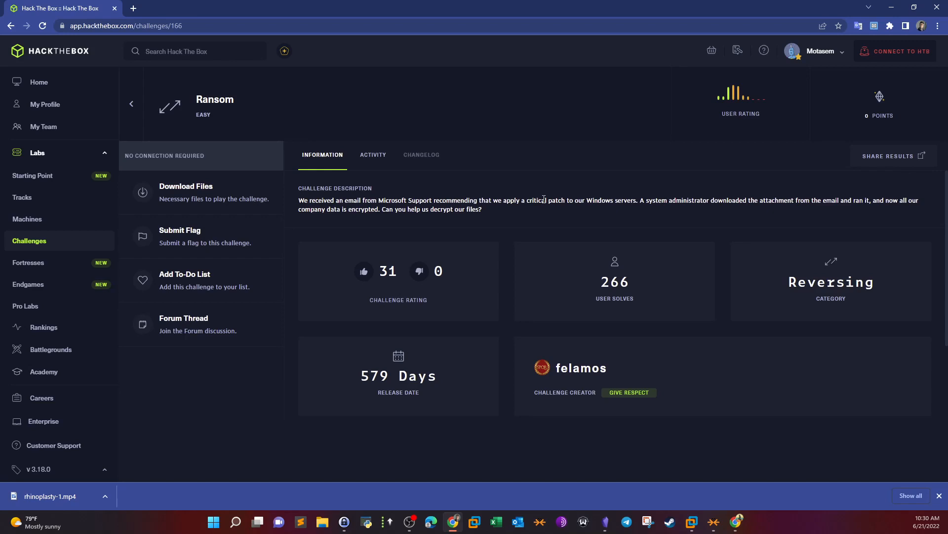
mouse_move(574, 124)
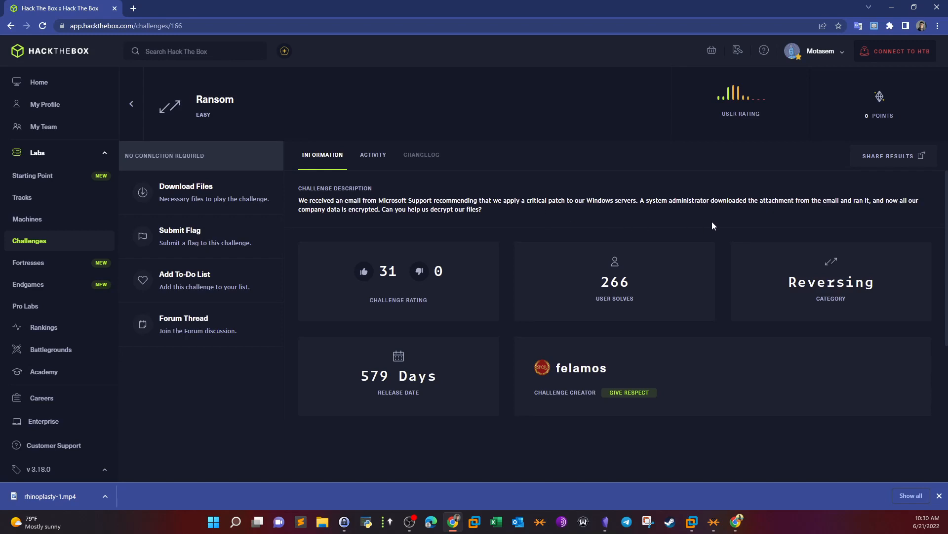
mouse_move(319, 199)
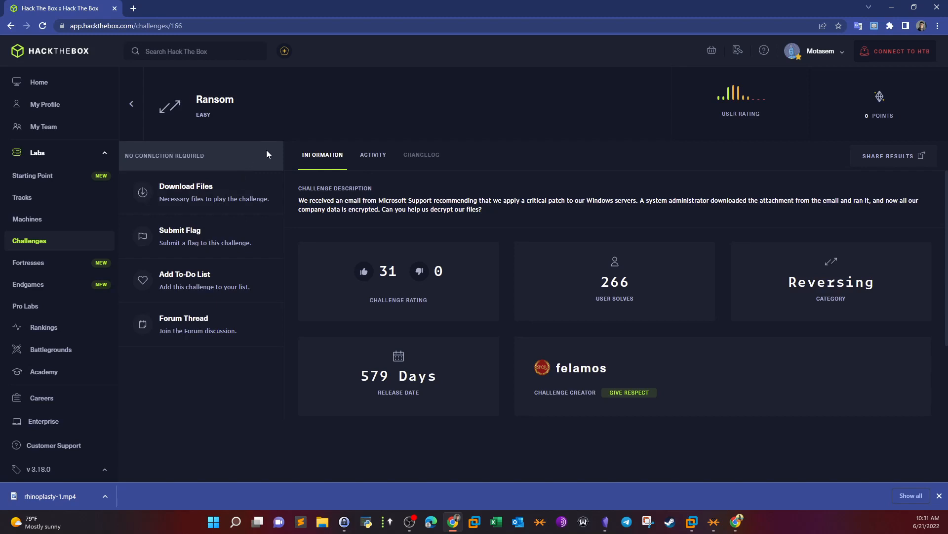
mouse_move(143, 191)
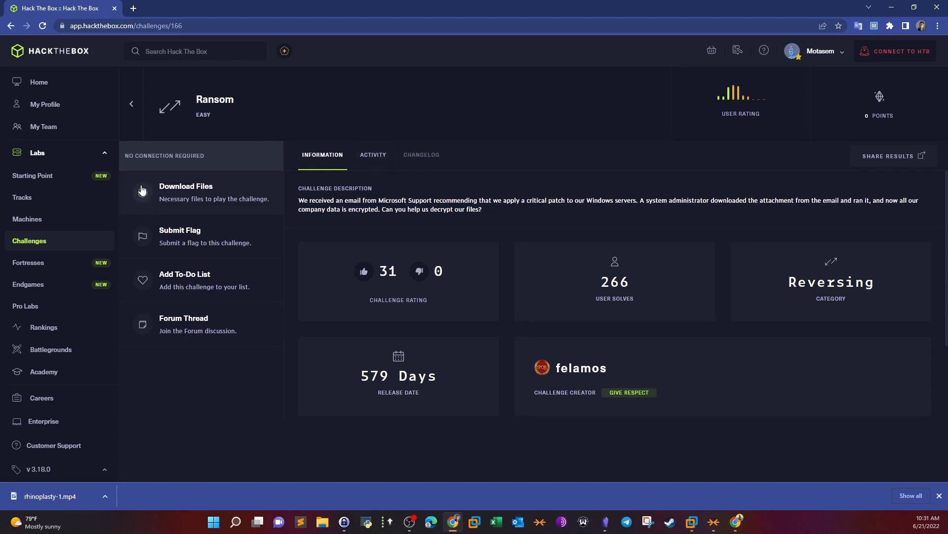
mouse_move(643, 501)
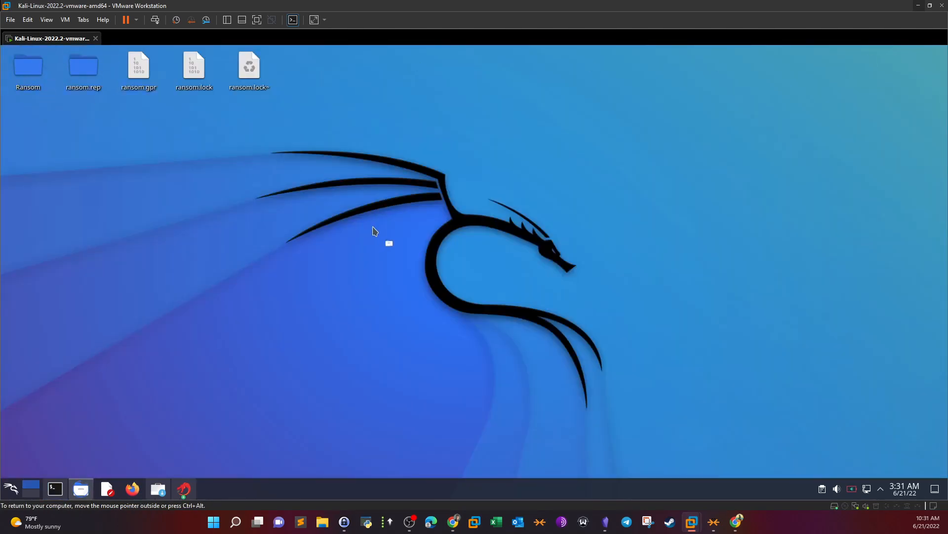
- Open the desktop Ransom folder and select login.xlsx.enc
double_click(27, 67)
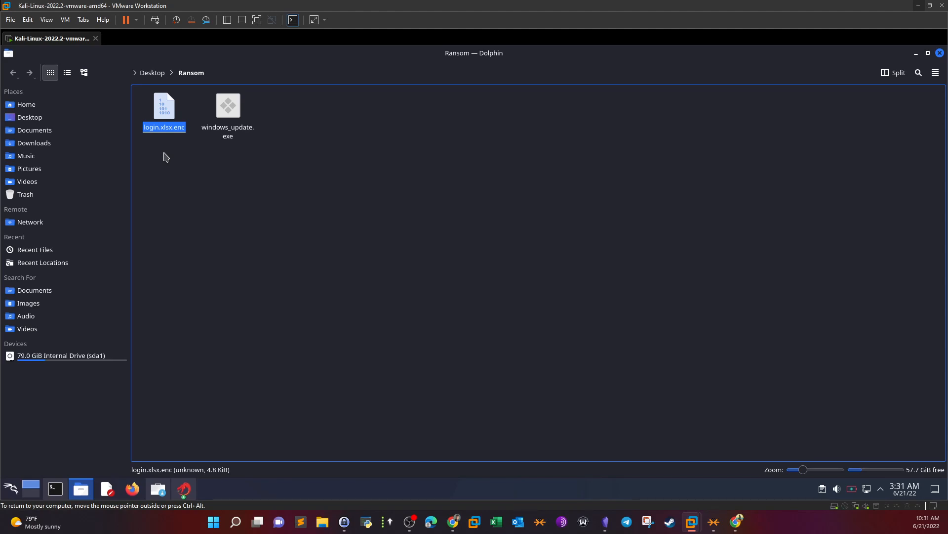
click(166, 159)
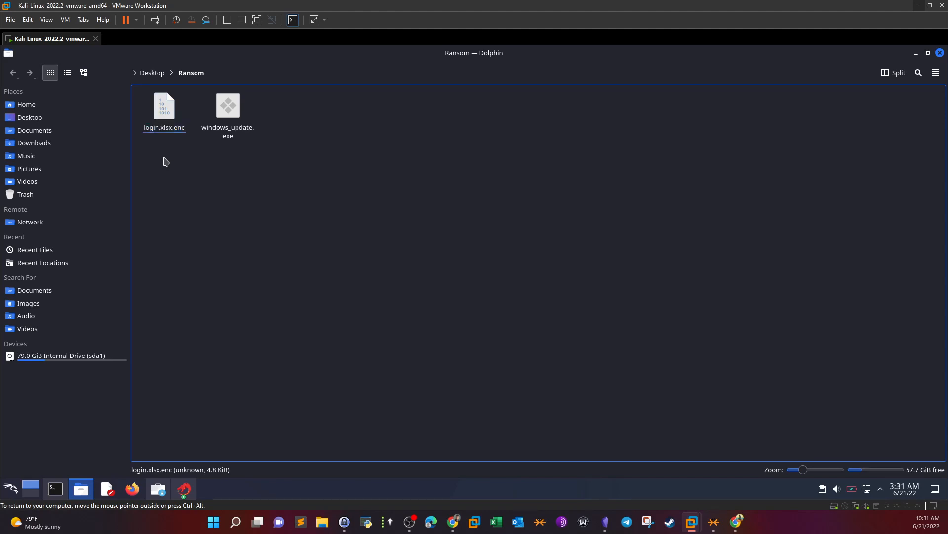
click(163, 107)
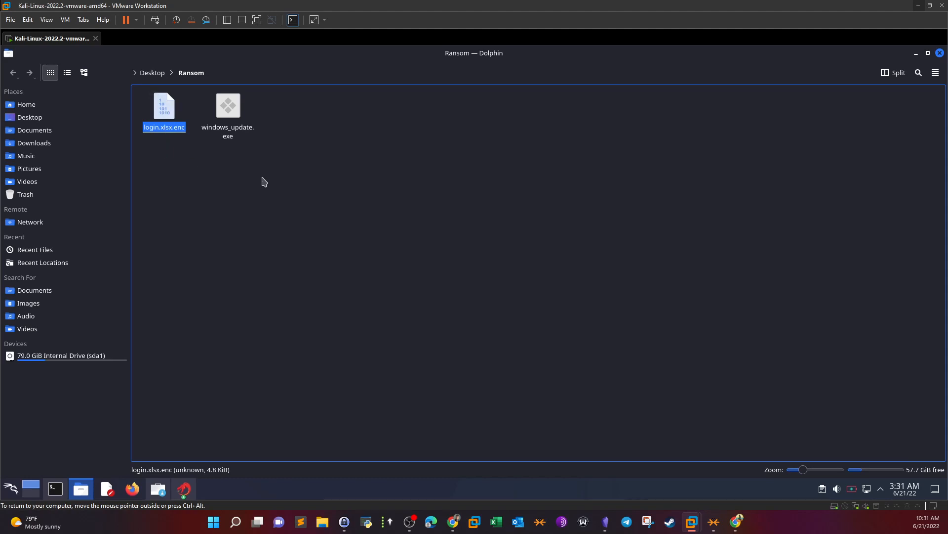
click(227, 105)
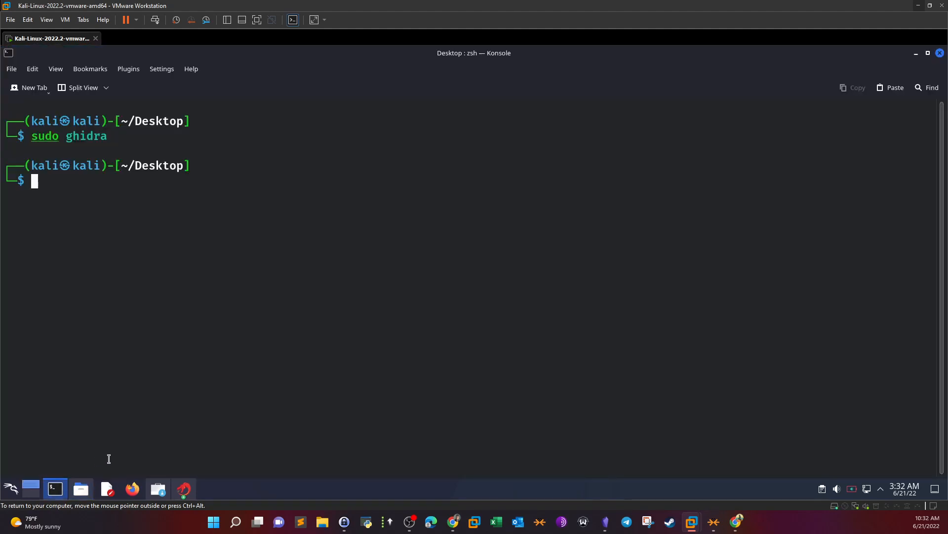
mouse_move(180, 351)
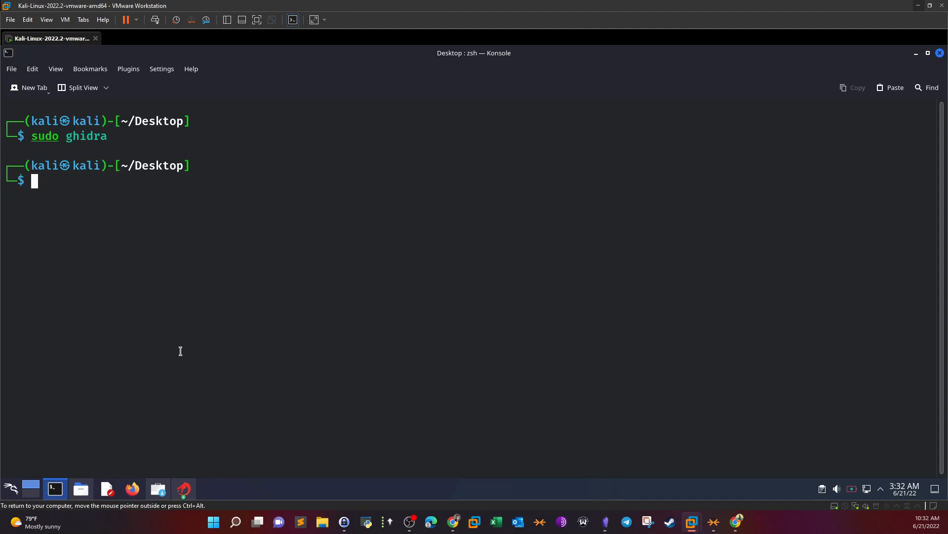
- Enter the Ransom folder and run file on login.xlsx.enc and windows_update.exe
text(cd Desktop)
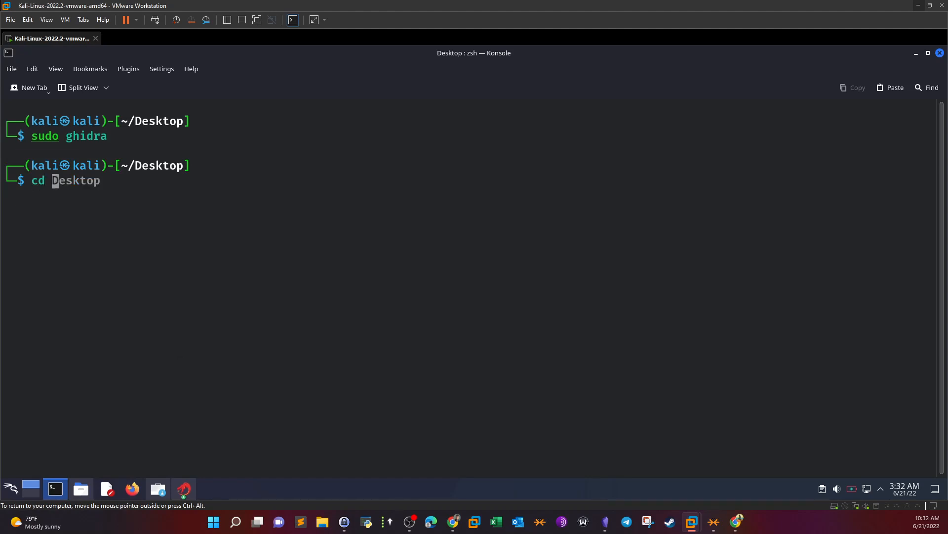
text(ransom)
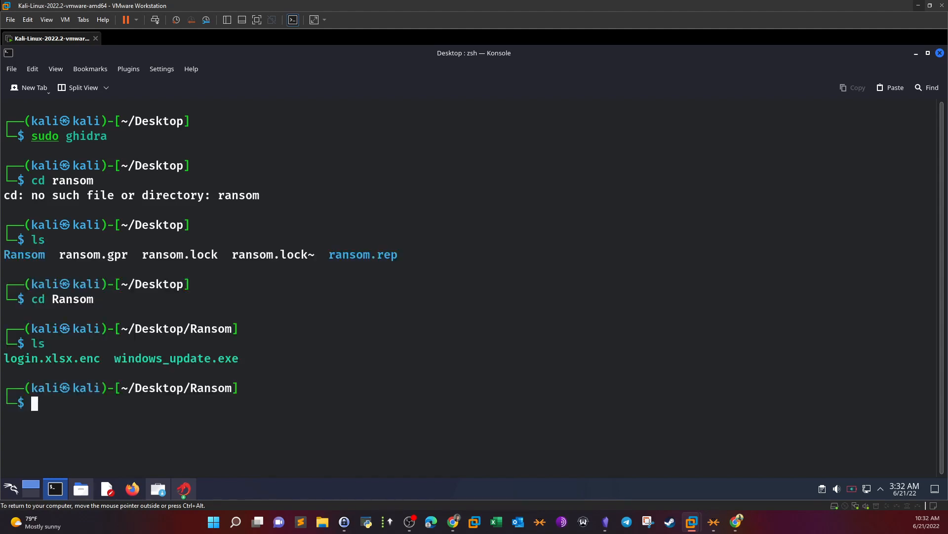
text(file login.xlsx.enc)
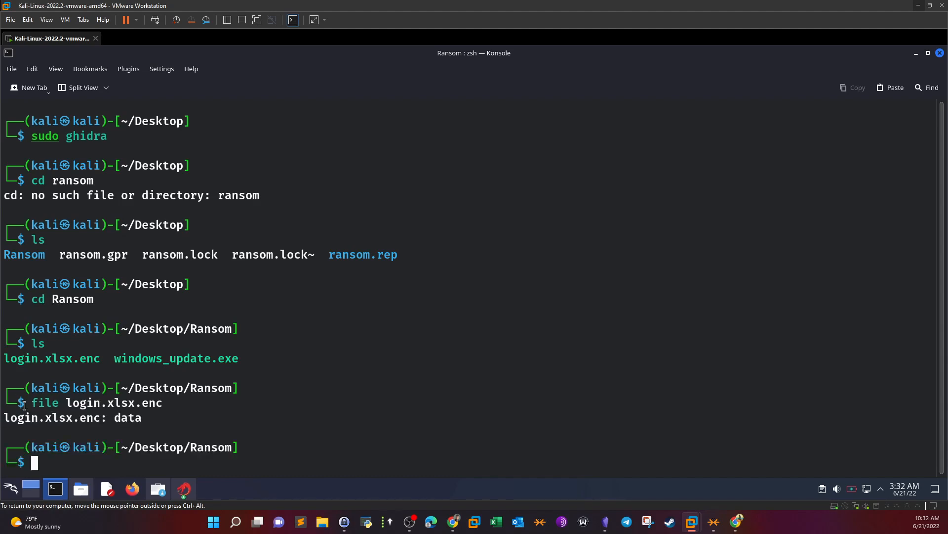
mouse_move(256, 412)
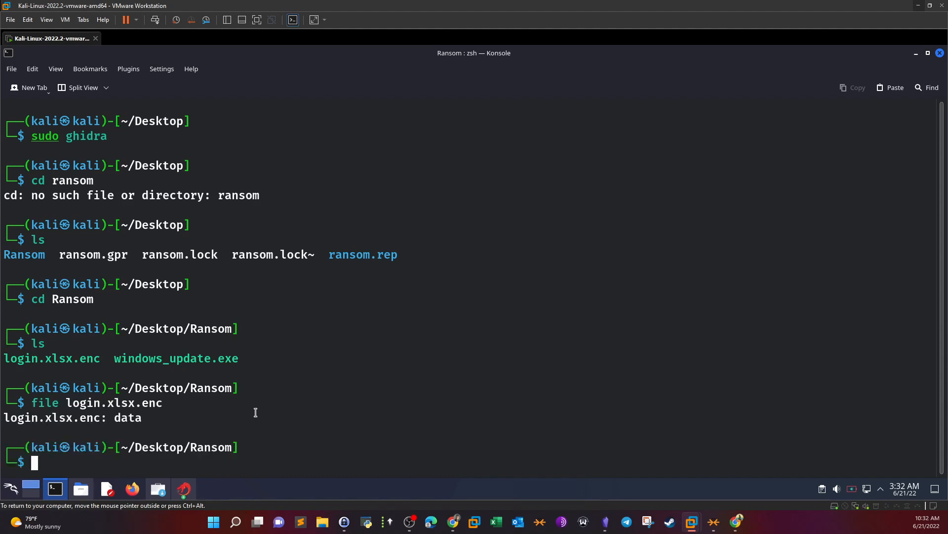
text(file windows_update.exe)
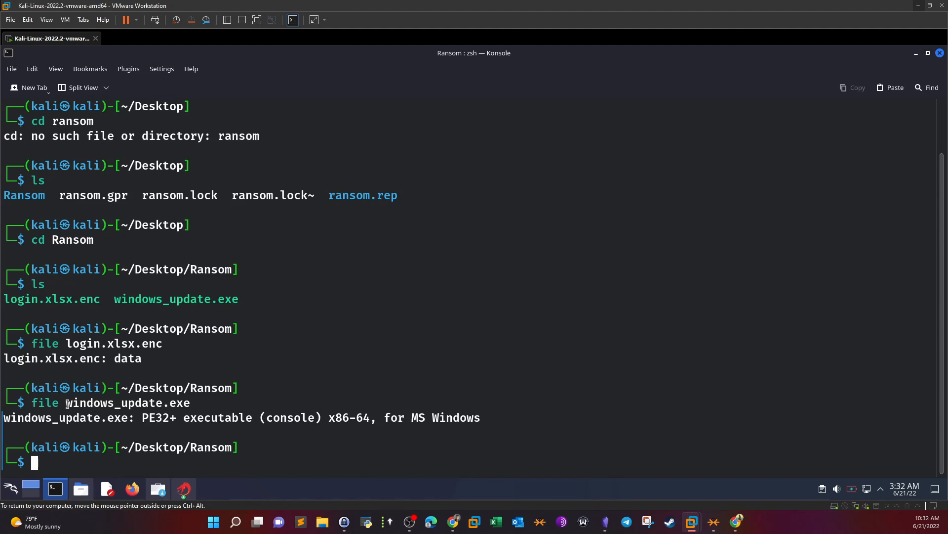
- Load windows_update.exe from the ransom project into CodeBrowser
click(184, 489)
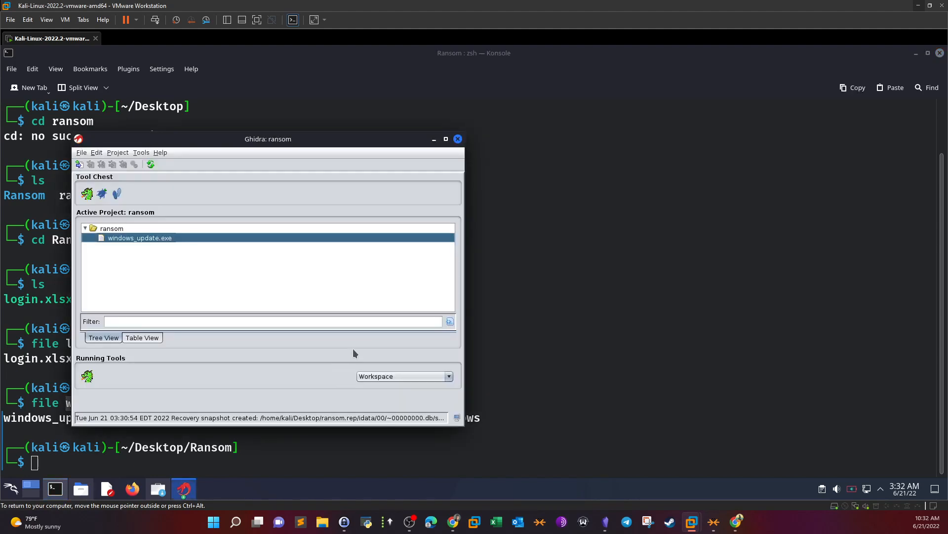
click(159, 488)
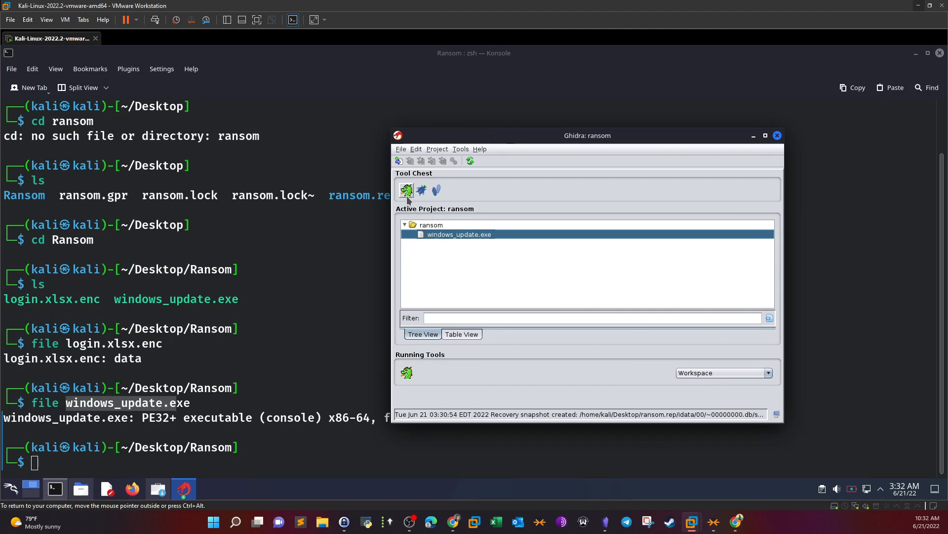
double_click(459, 234)
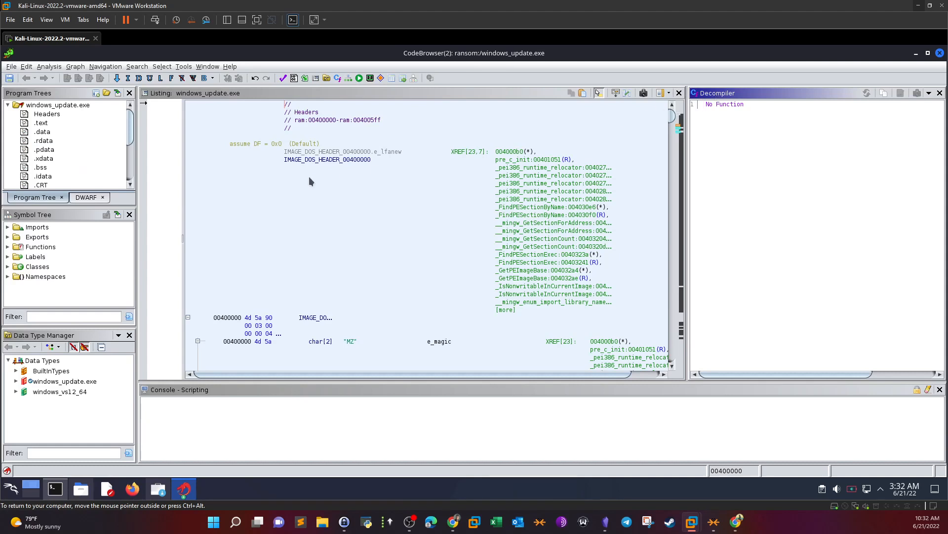
mouse_move(568, 133)
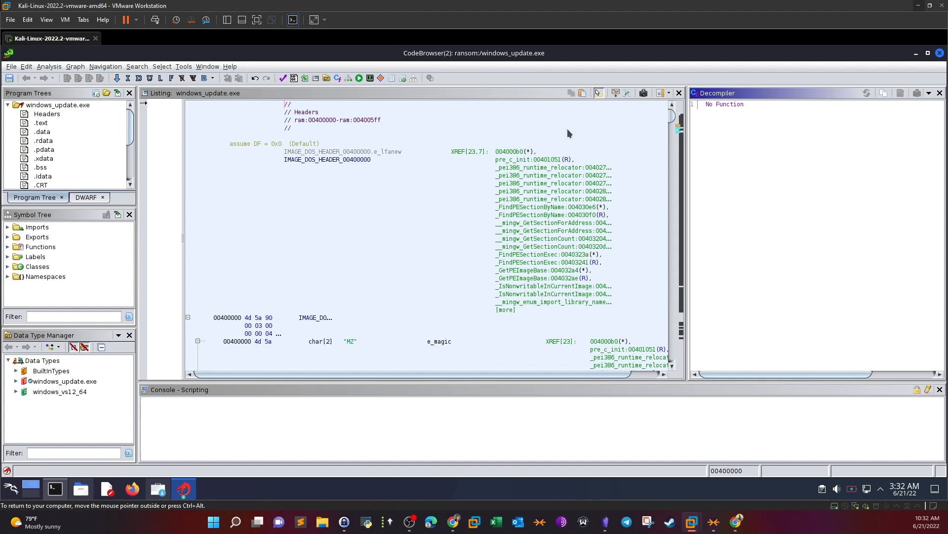
mouse_move(86, 260)
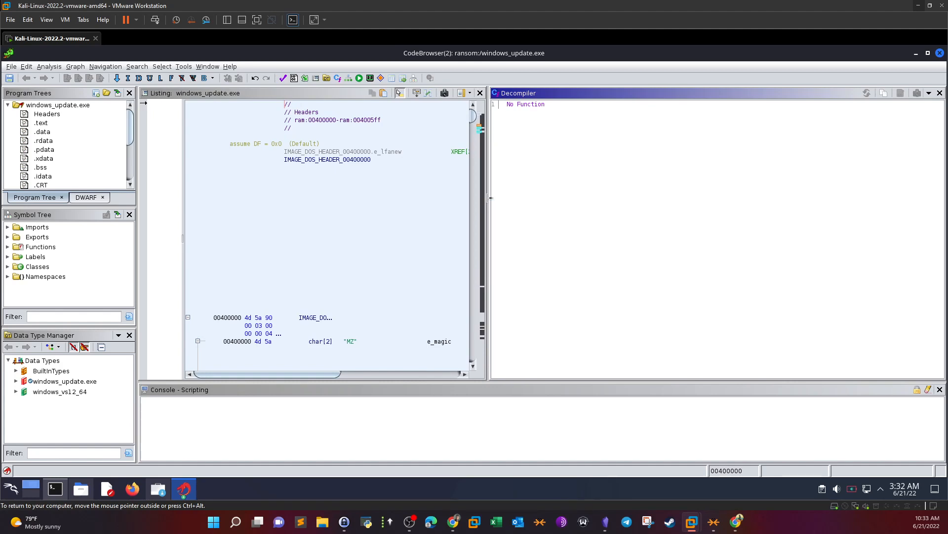
click(73, 316)
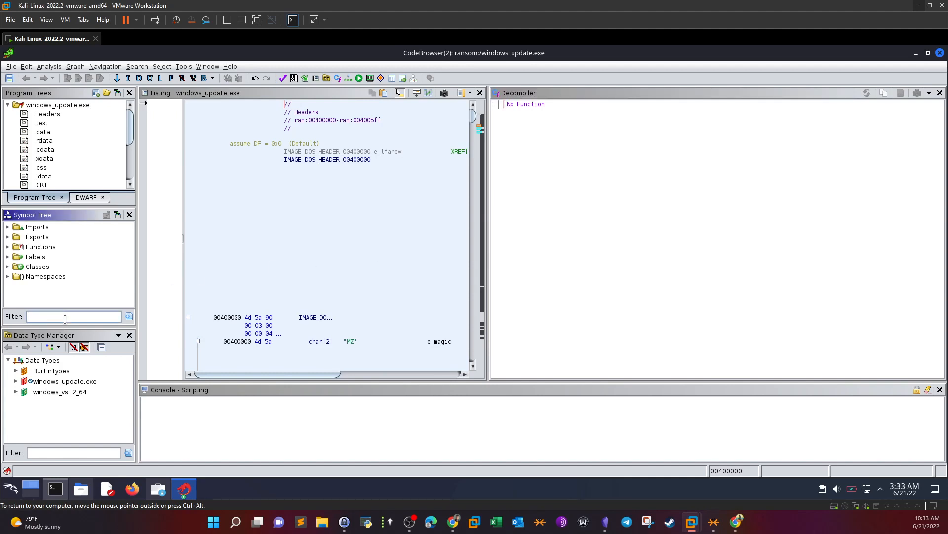
- Filter the Symbol Tree for 'main' and decompile the main function
text(main)
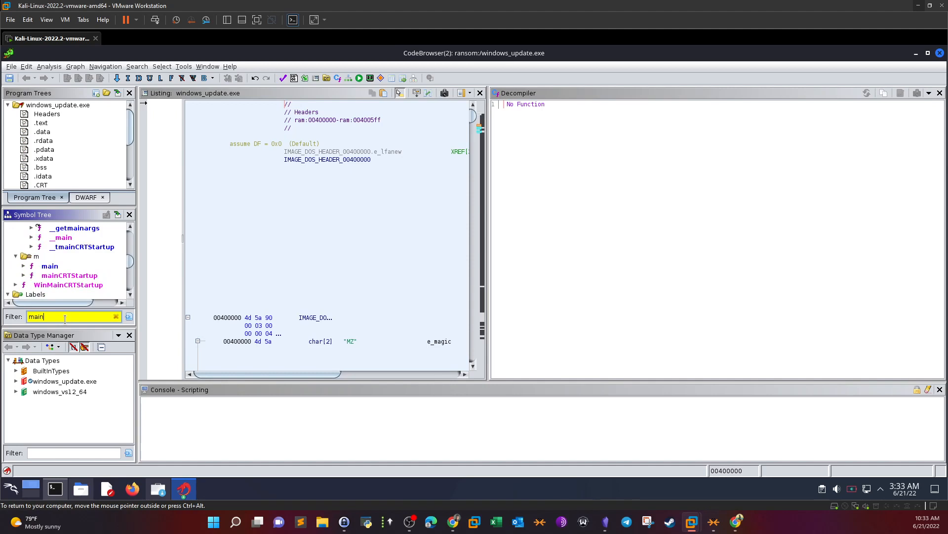
double_click(50, 266)
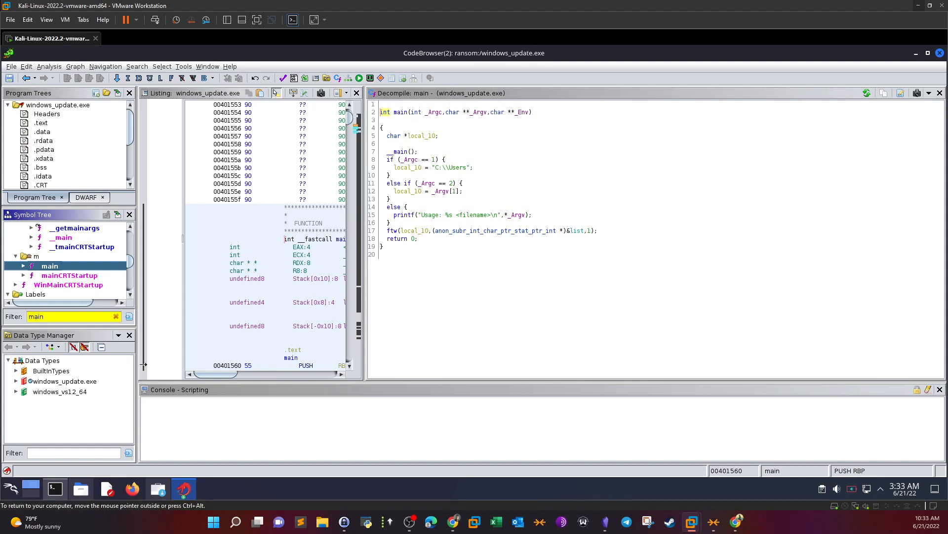
mouse_move(435, 160)
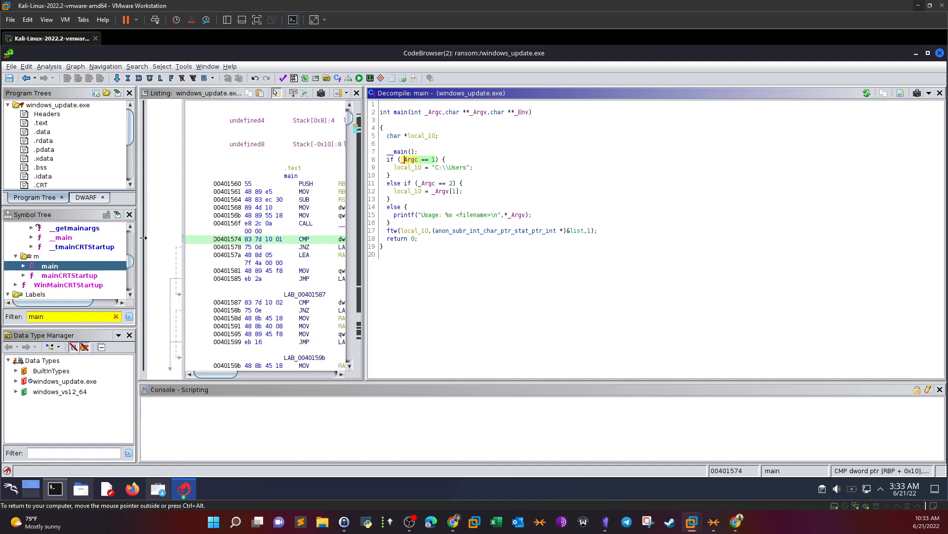
mouse_move(455, 176)
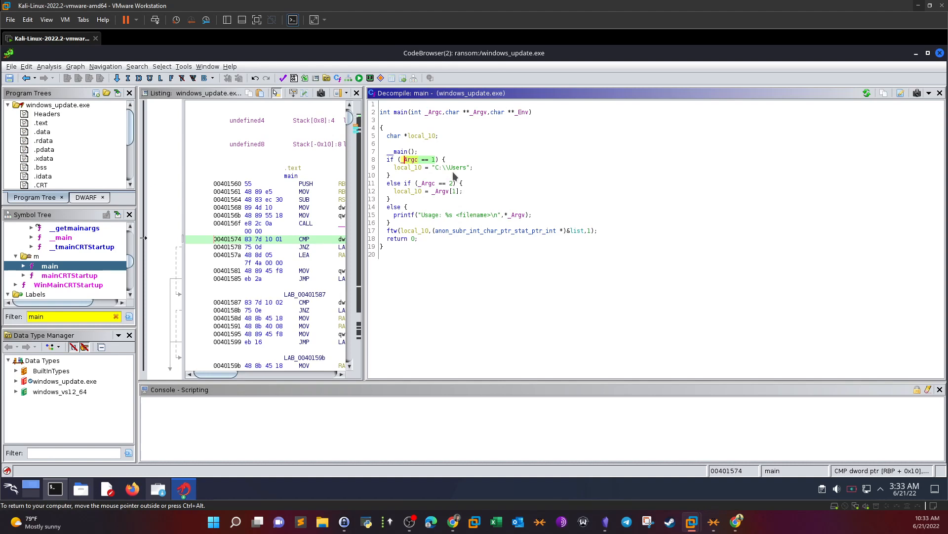
mouse_move(469, 224)
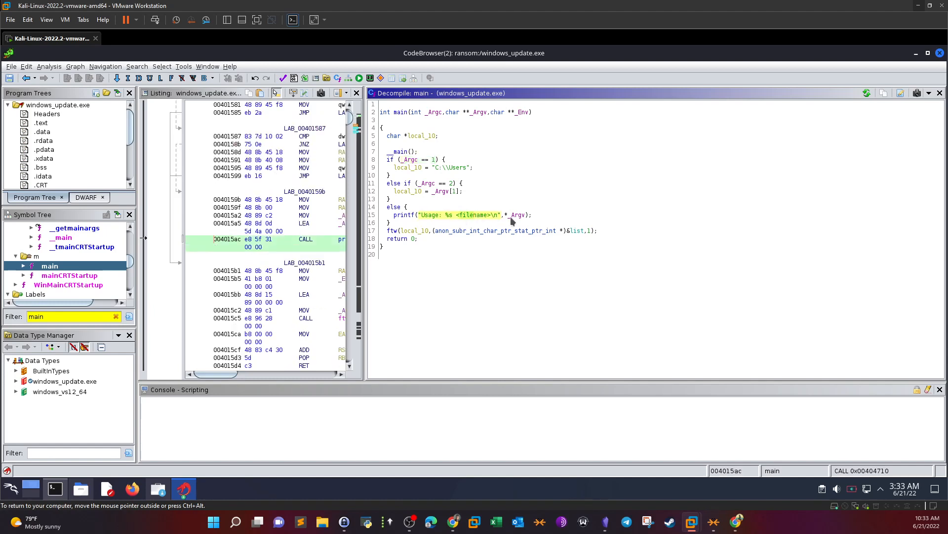
mouse_move(439, 183)
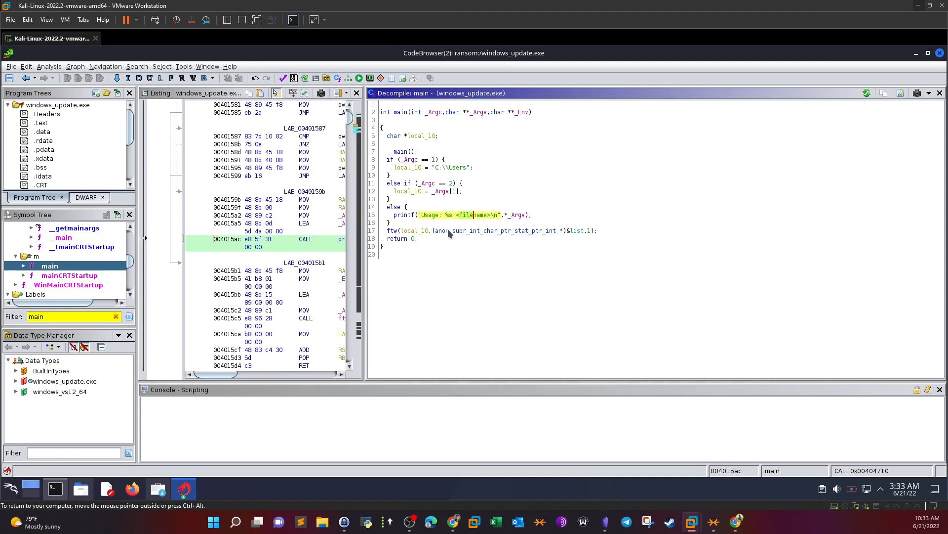
mouse_move(451, 168)
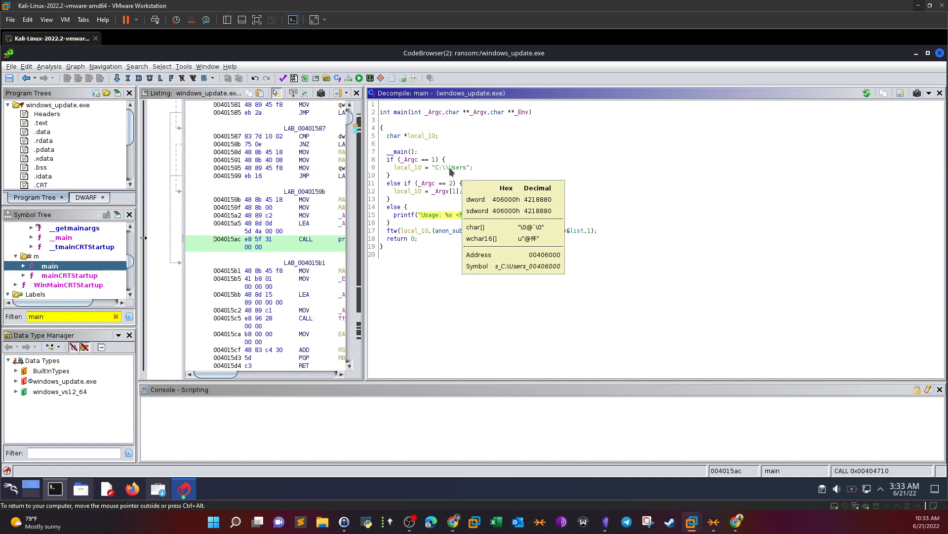
mouse_move(462, 174)
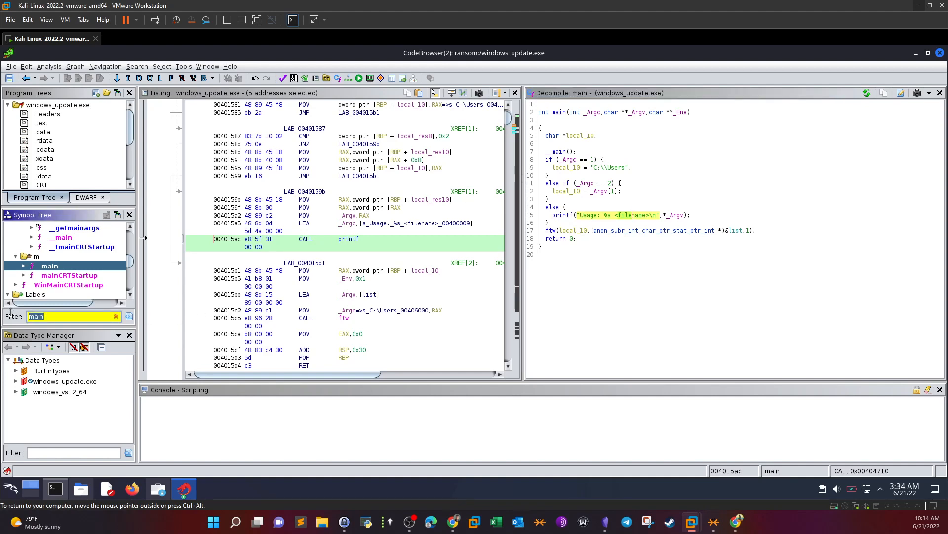
- Filter symbols for 'encrypt' and follow encryptFile into the encrypt function
text(e)
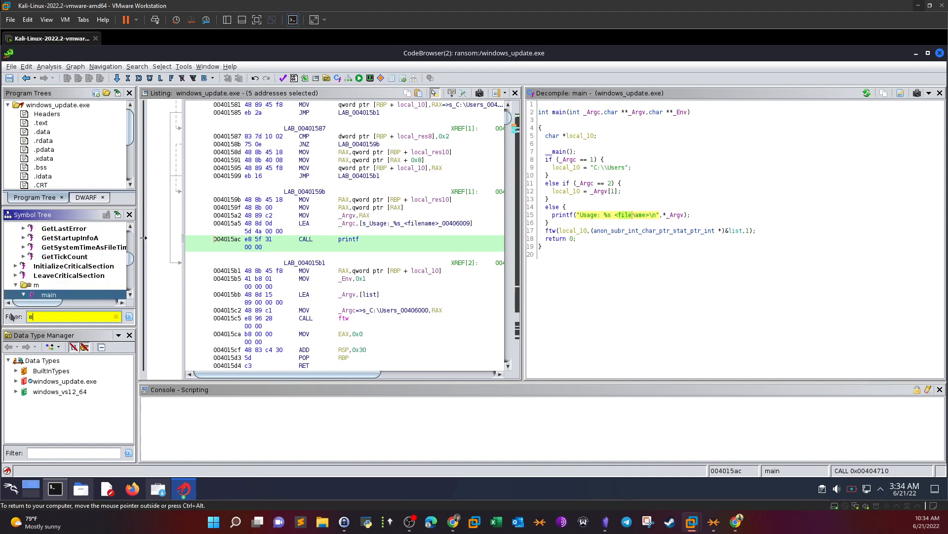
text(ncrypt)
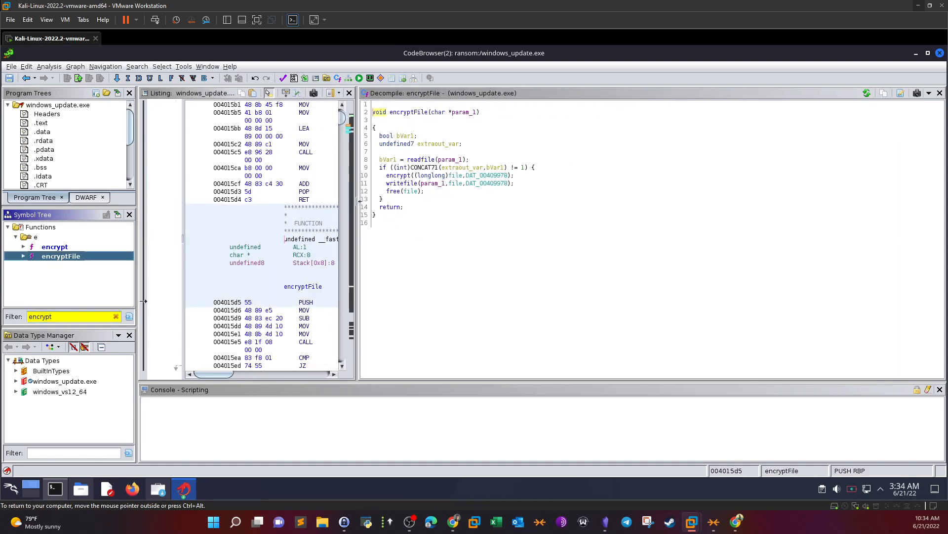
mouse_move(474, 113)
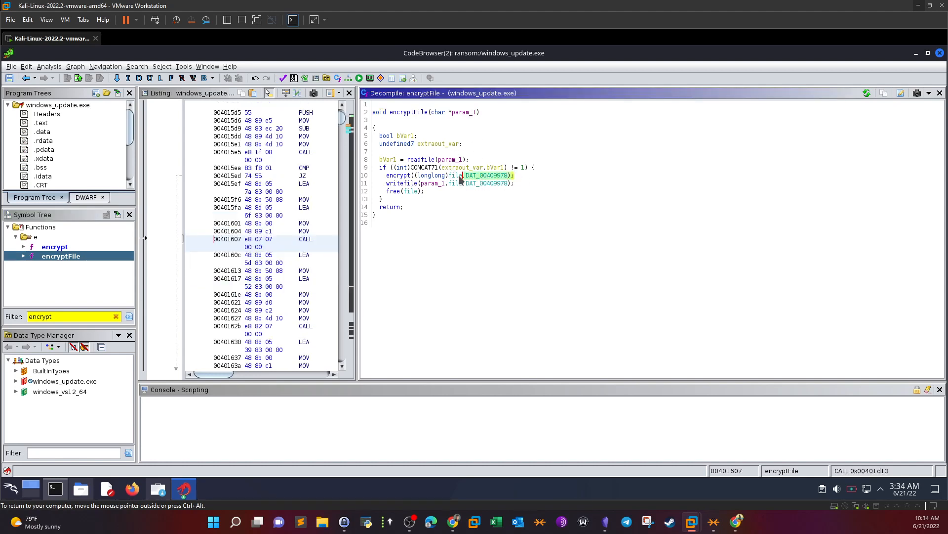
click(398, 175)
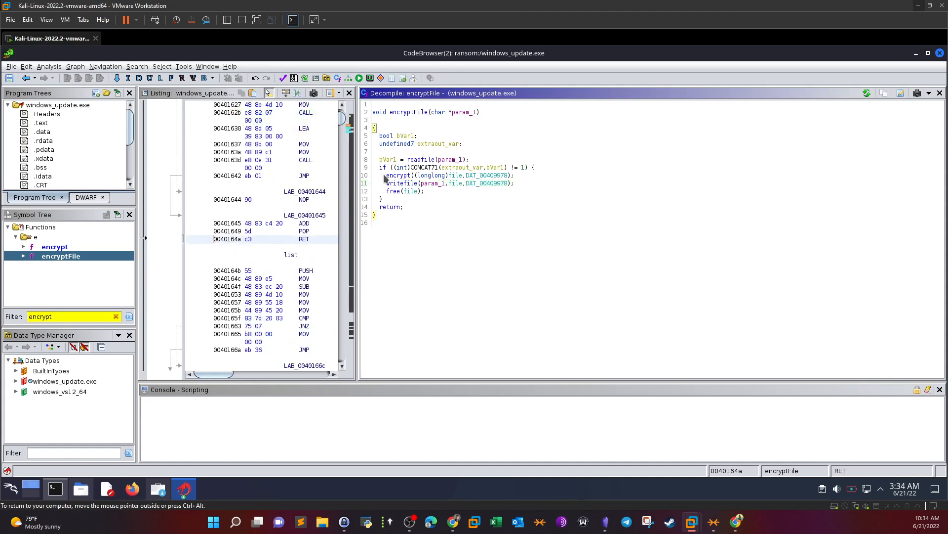
click(398, 175)
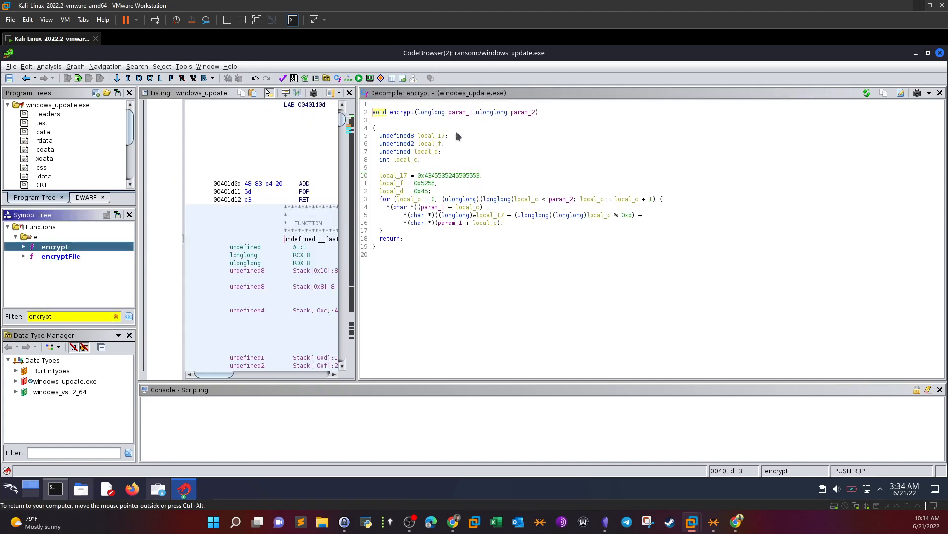
mouse_move(447, 155)
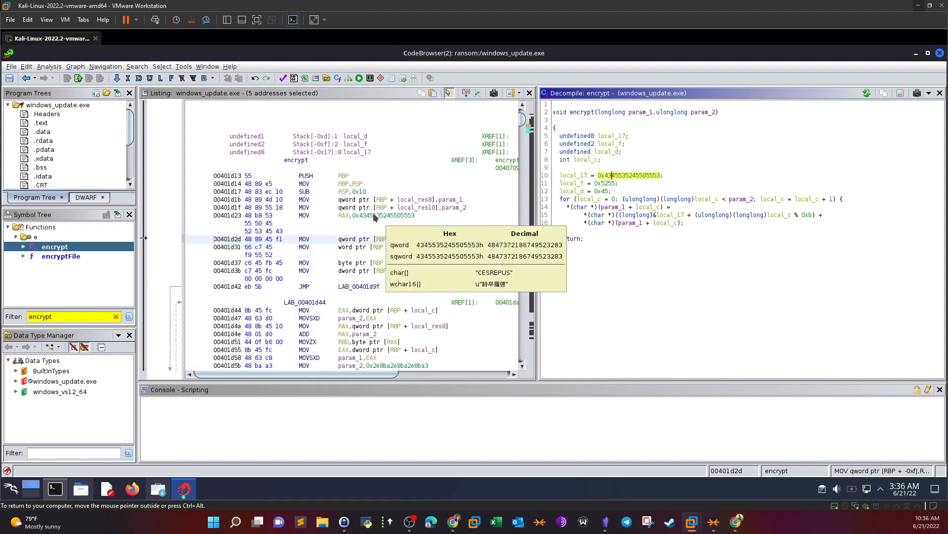
mouse_move(481, 282)
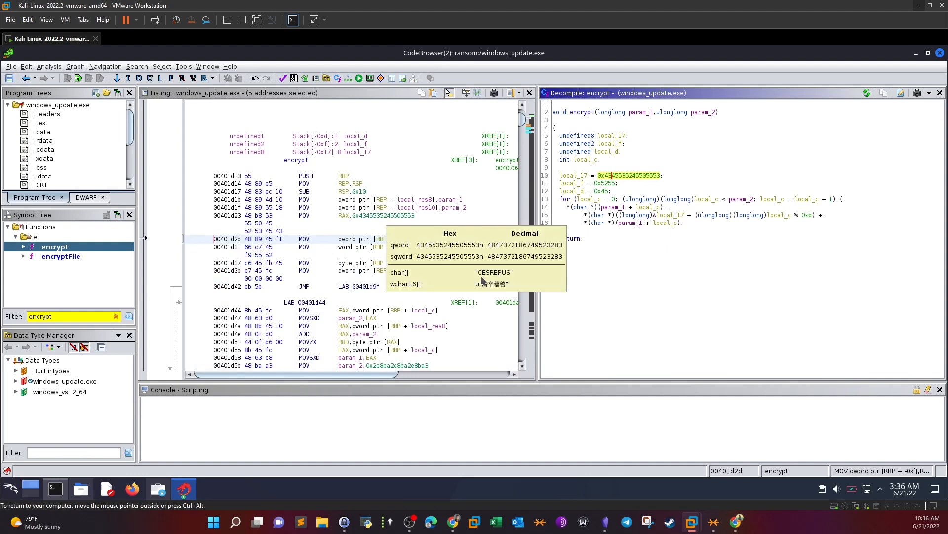
mouse_move(487, 279)
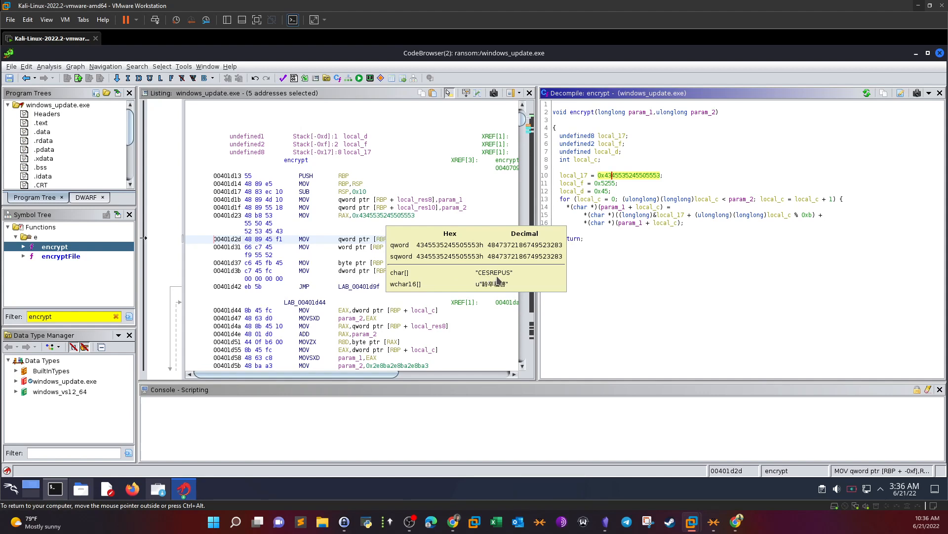
mouse_move(492, 278)
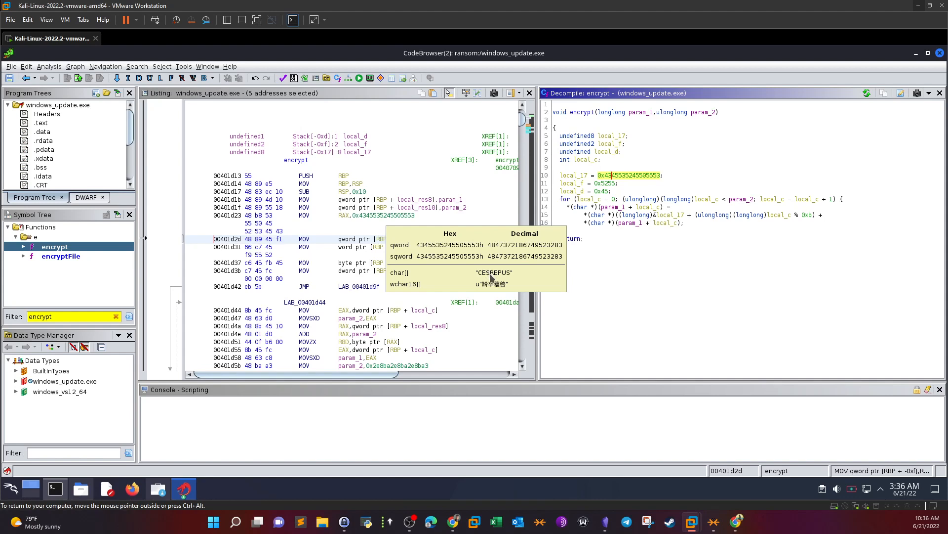
mouse_move(577, 250)
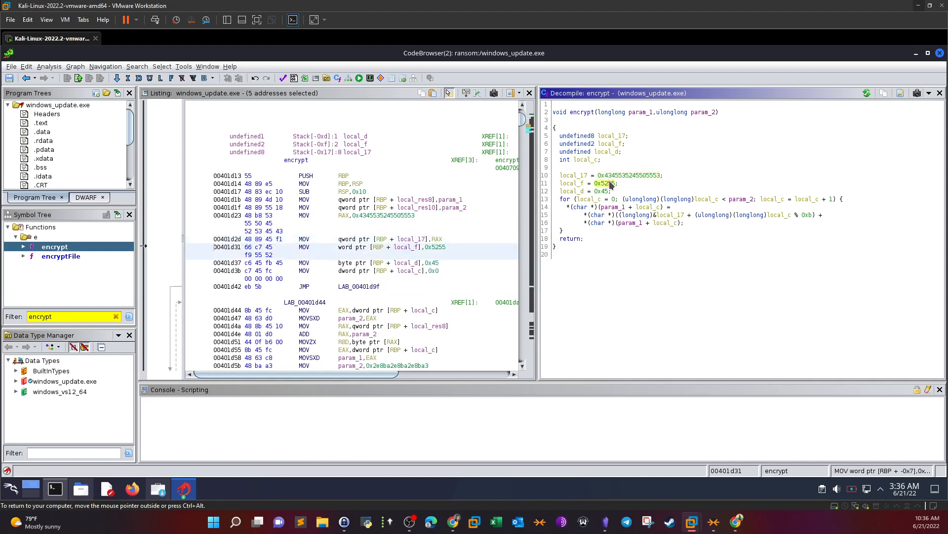
mouse_move(436, 247)
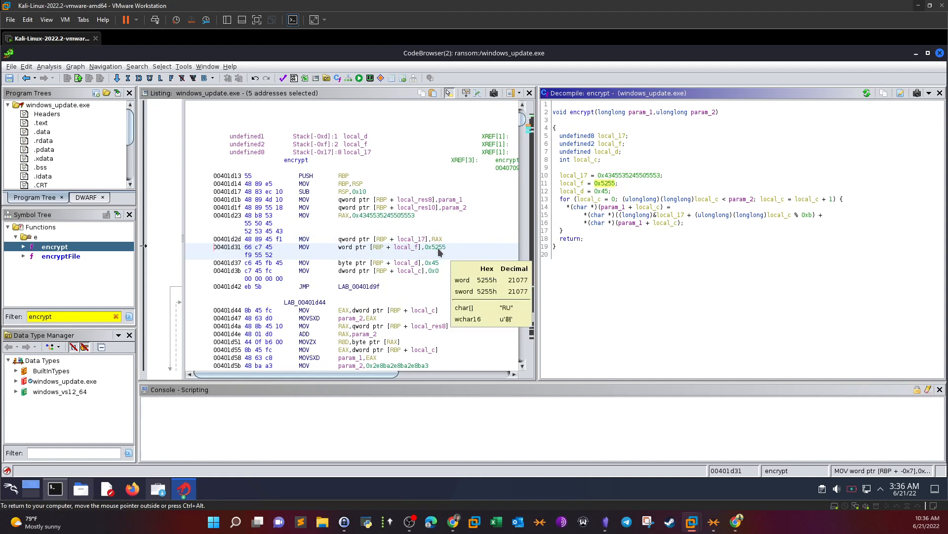
mouse_move(601, 194)
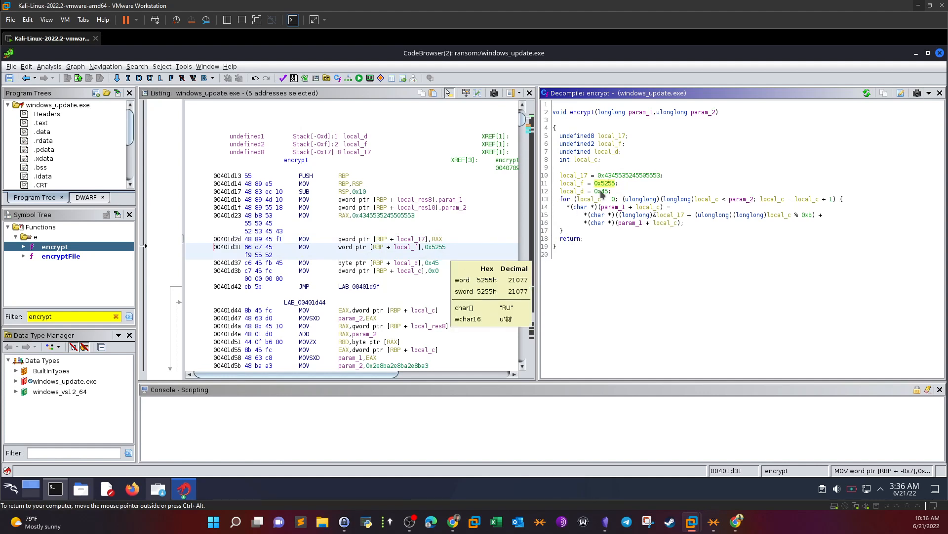
- Select the 0x45 constant to reveal key pieces CESREPUS, RU and E
click(431, 262)
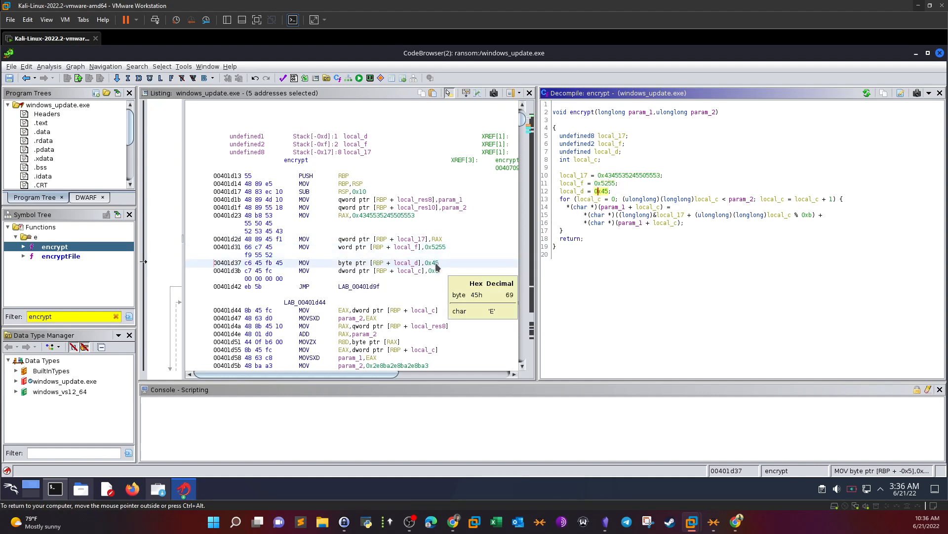
mouse_move(603, 127)
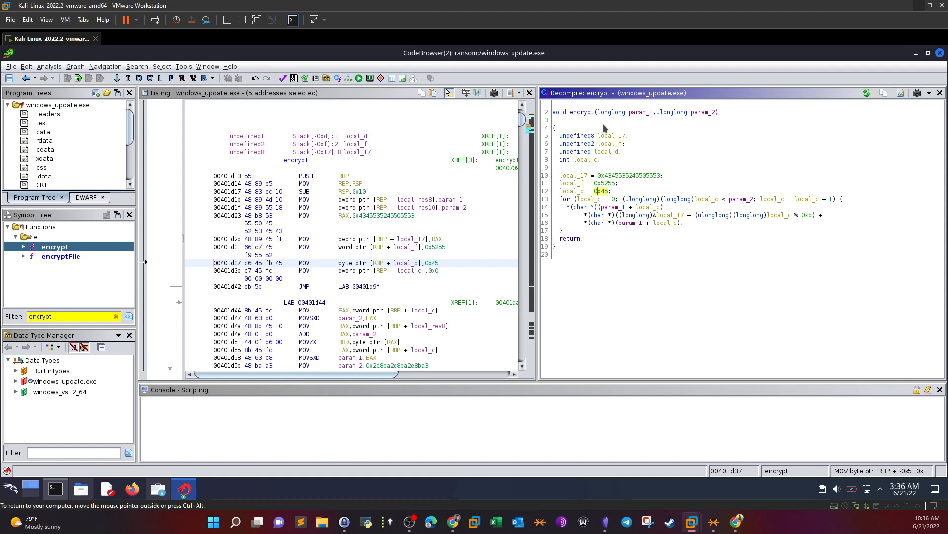
mouse_move(611, 129)
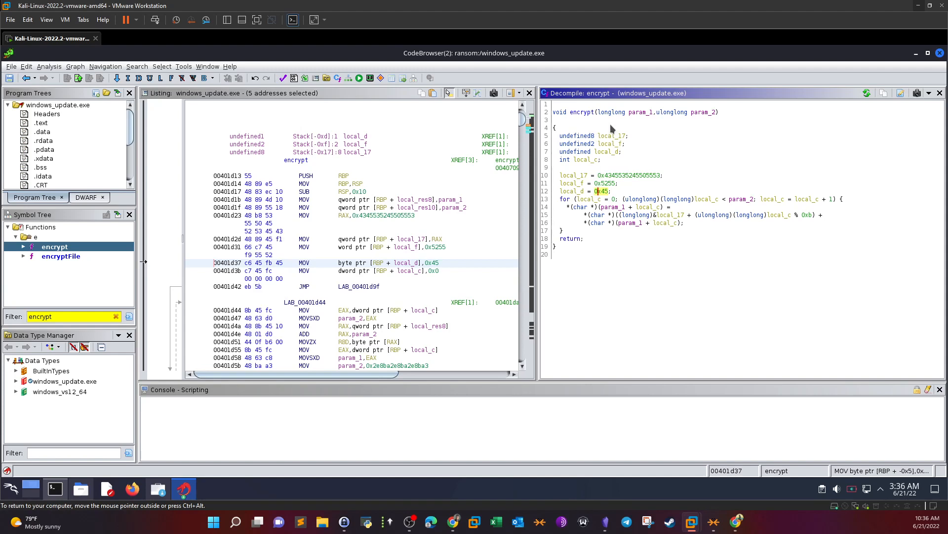
mouse_move(568, 204)
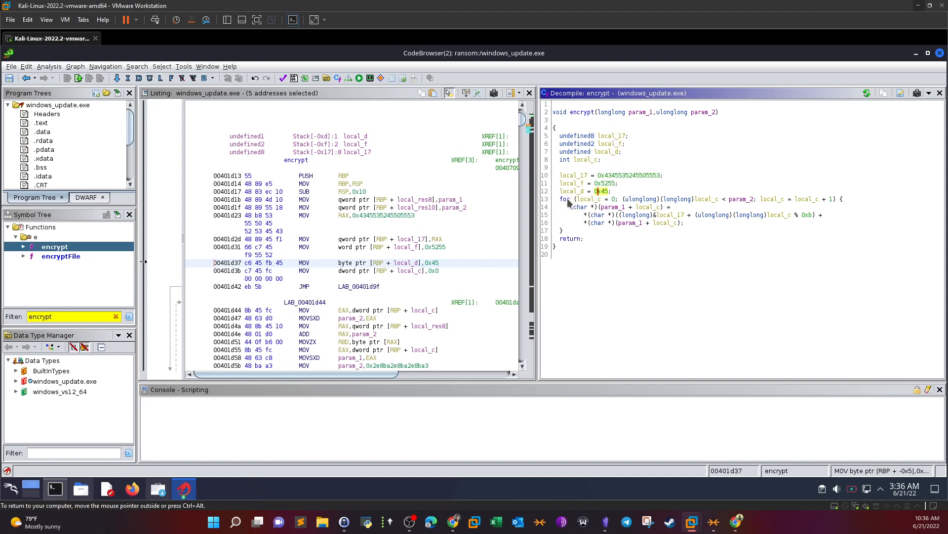
mouse_move(627, 215)
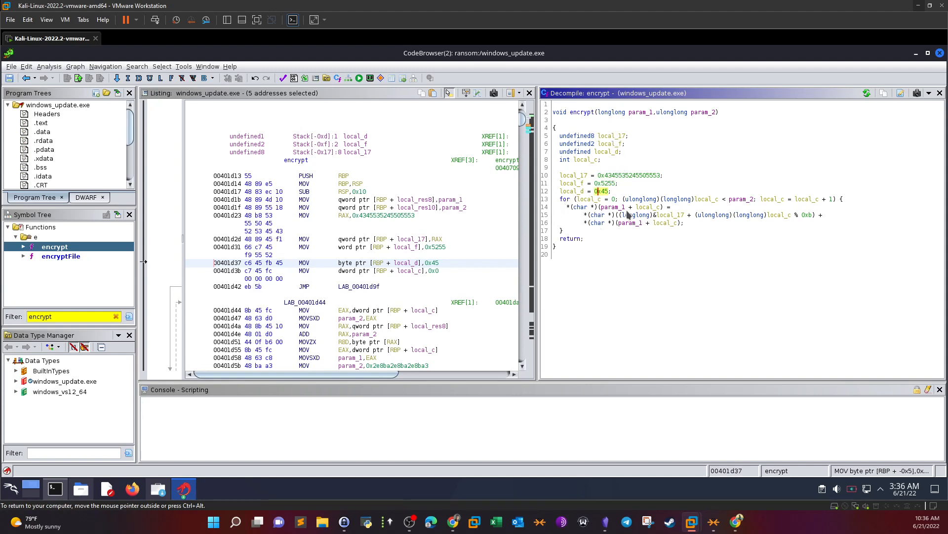
mouse_move(617, 204)
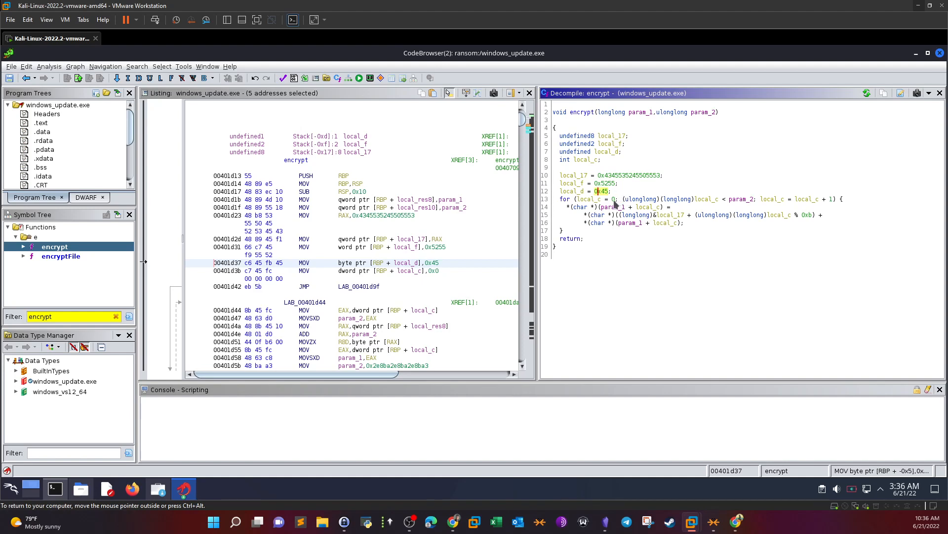
mouse_move(617, 206)
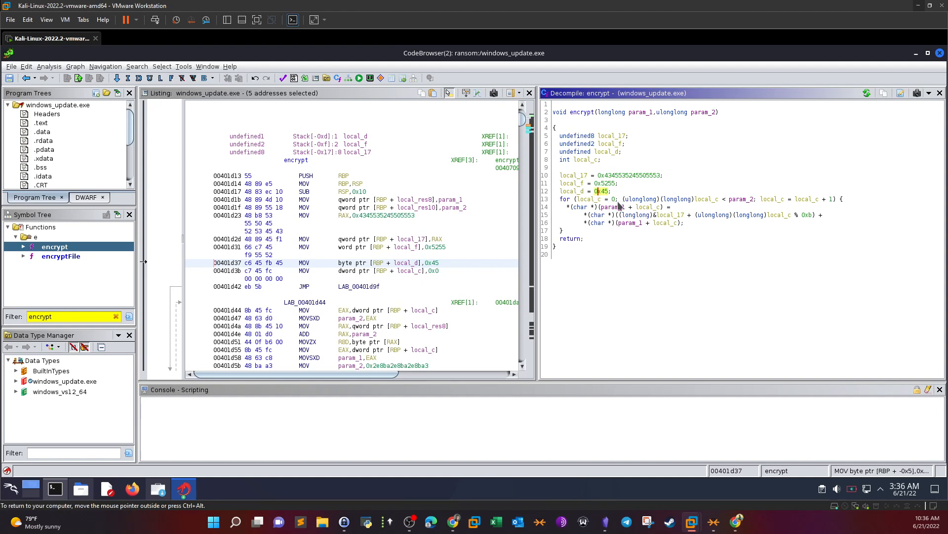
mouse_move(622, 211)
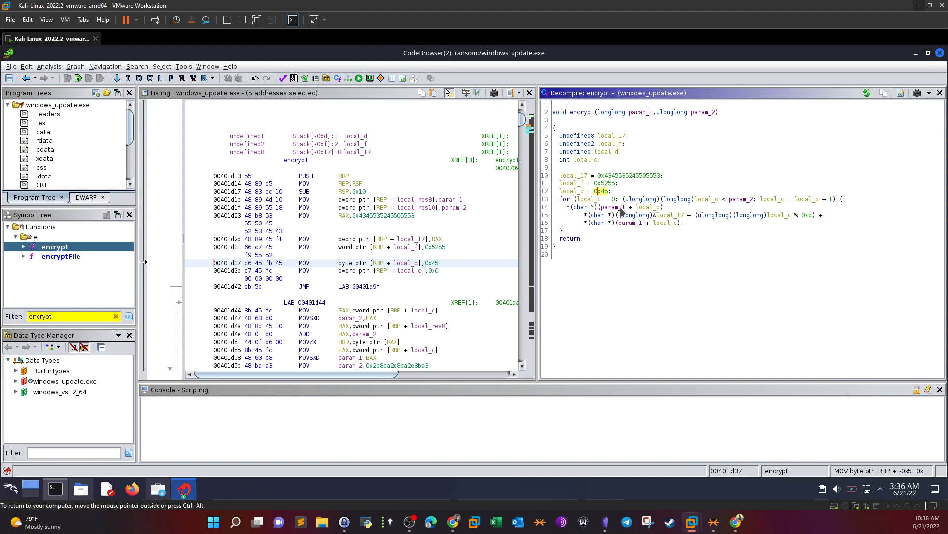
mouse_move(635, 214)
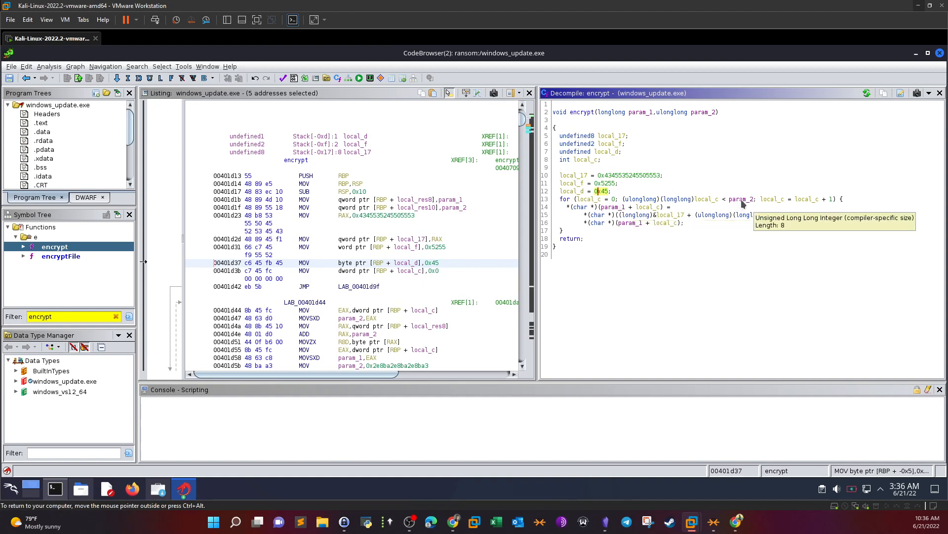
scroll(down, 3)
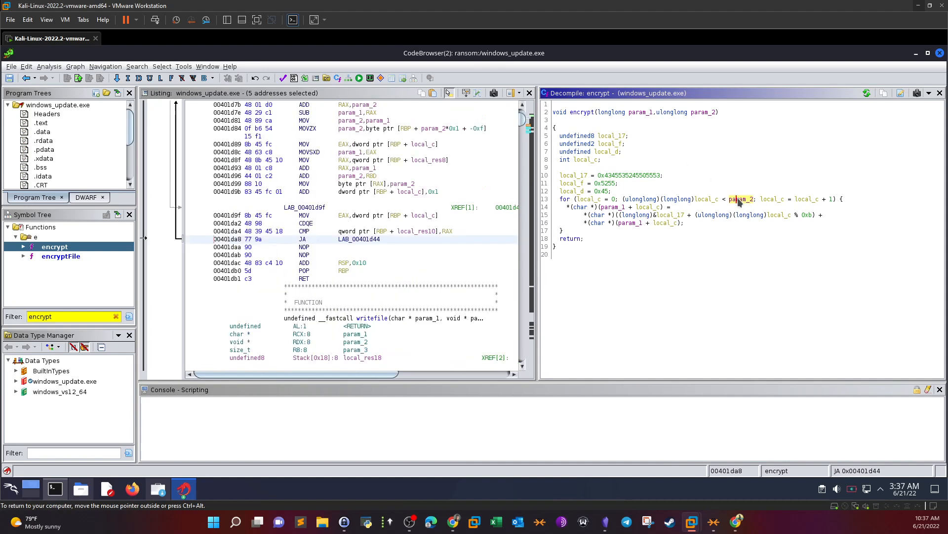
mouse_move(507, 194)
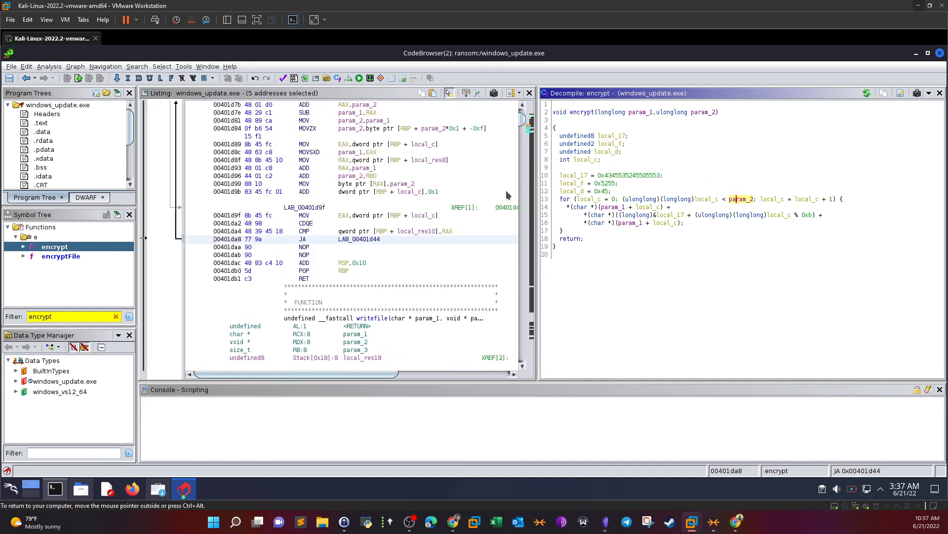
scroll(down, 3)
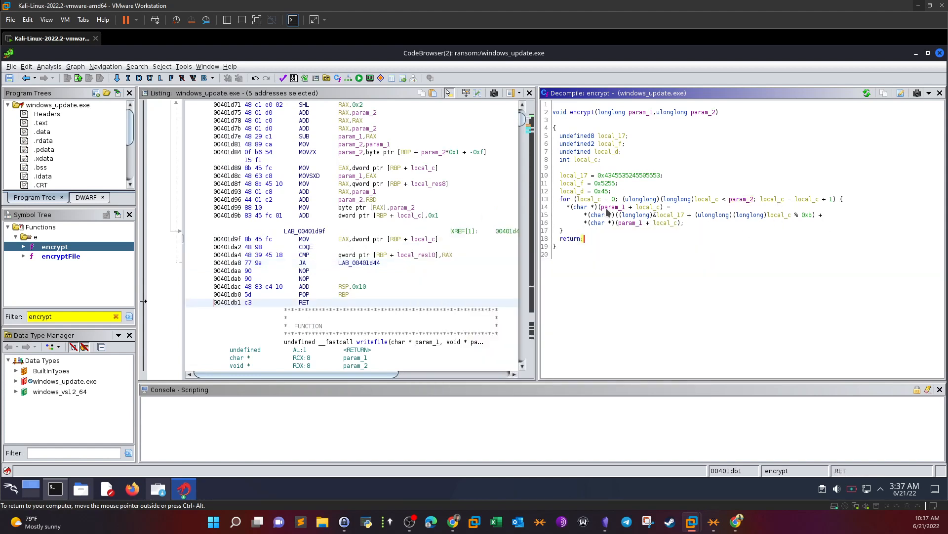
mouse_move(612, 206)
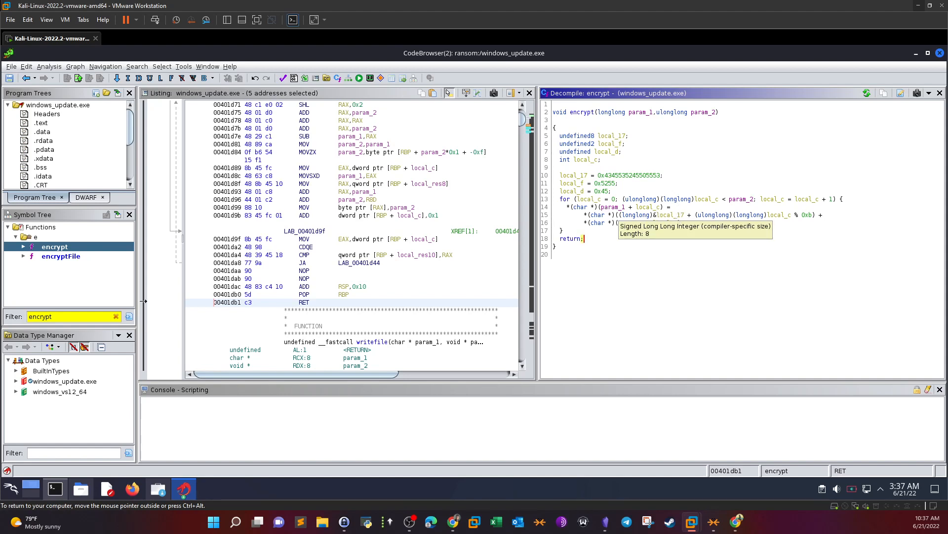
mouse_move(657, 210)
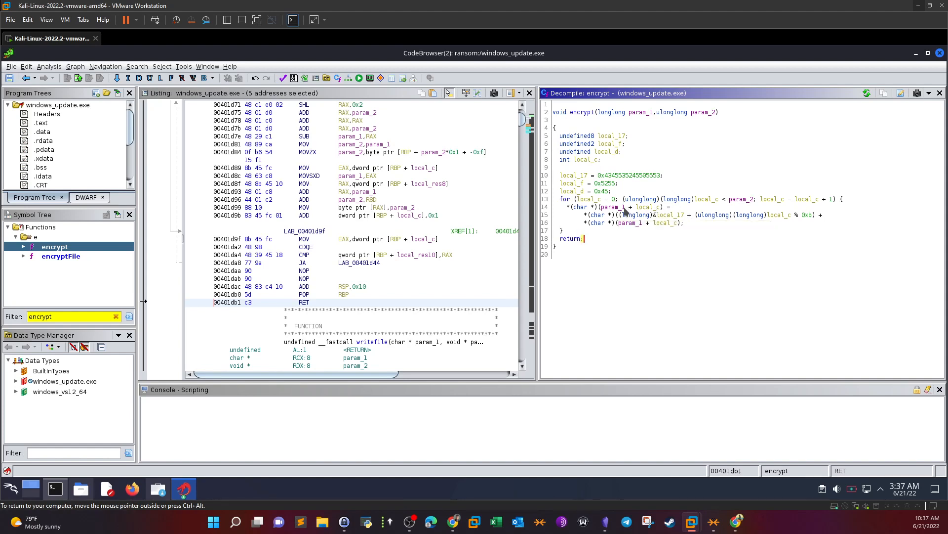
mouse_move(598, 202)
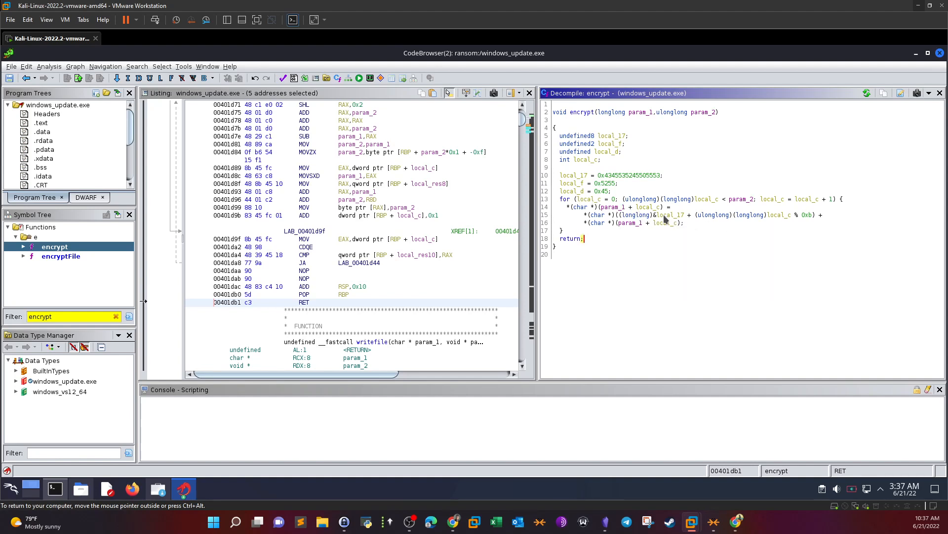
mouse_move(673, 226)
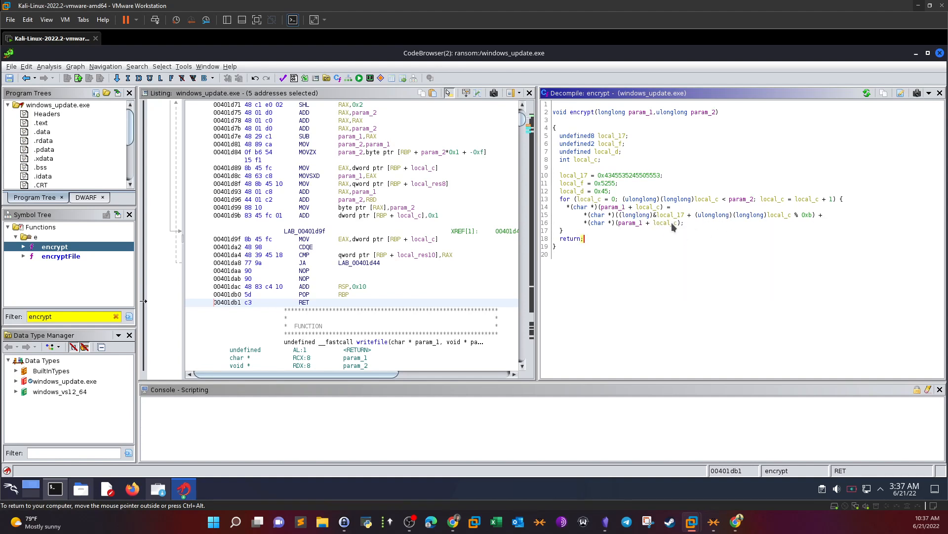
mouse_move(693, 225)
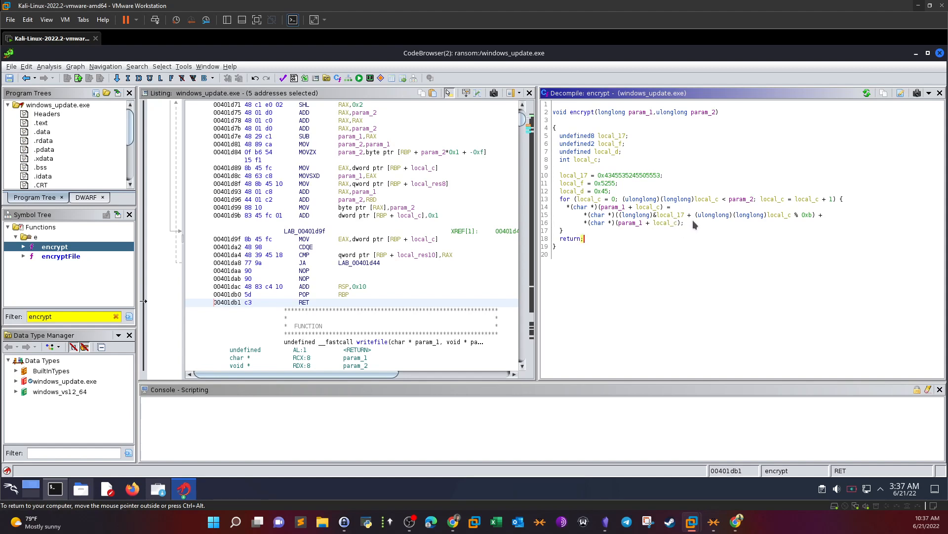
mouse_move(821, 222)
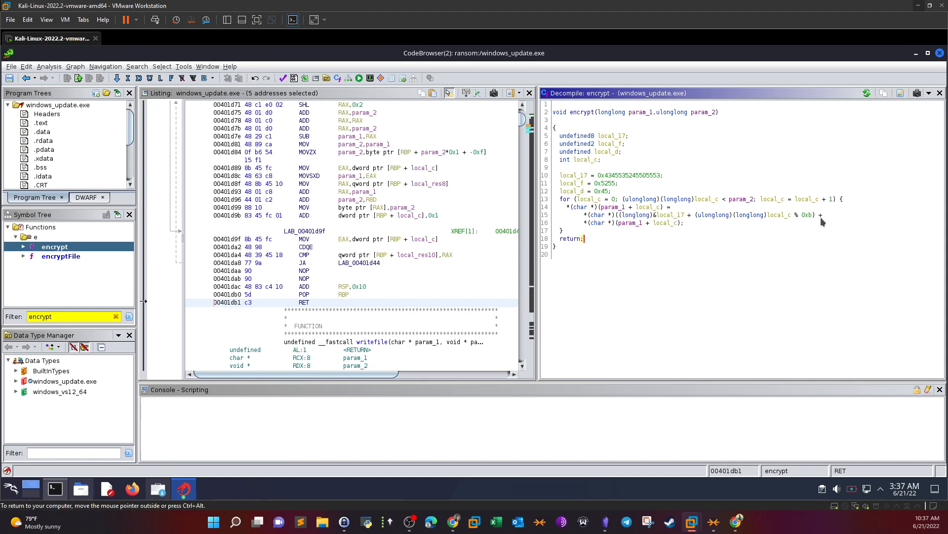
mouse_move(641, 235)
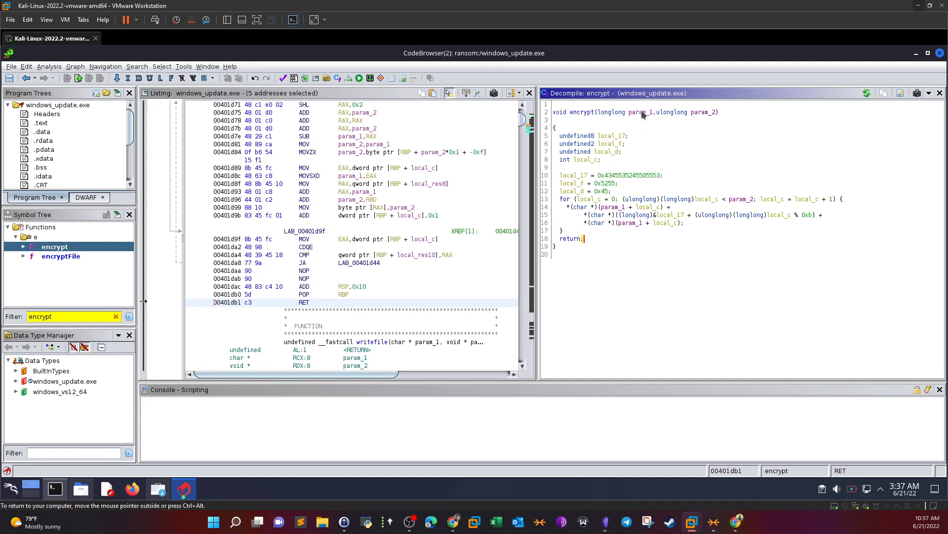
mouse_move(618, 194)
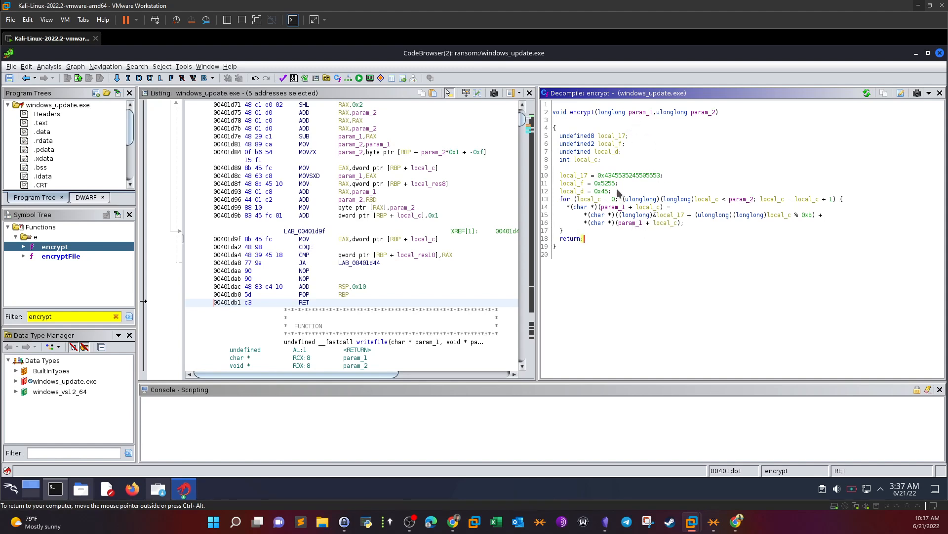
mouse_move(612, 183)
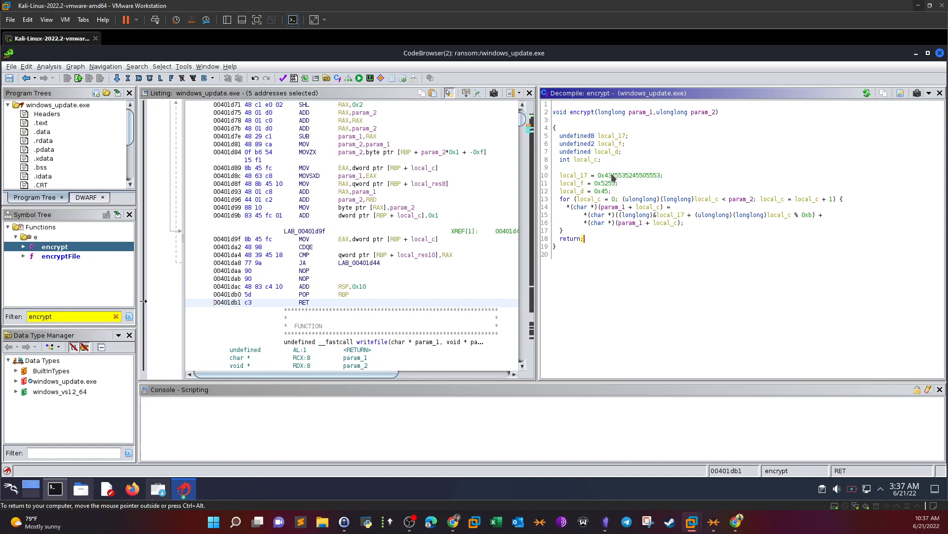
mouse_move(613, 175)
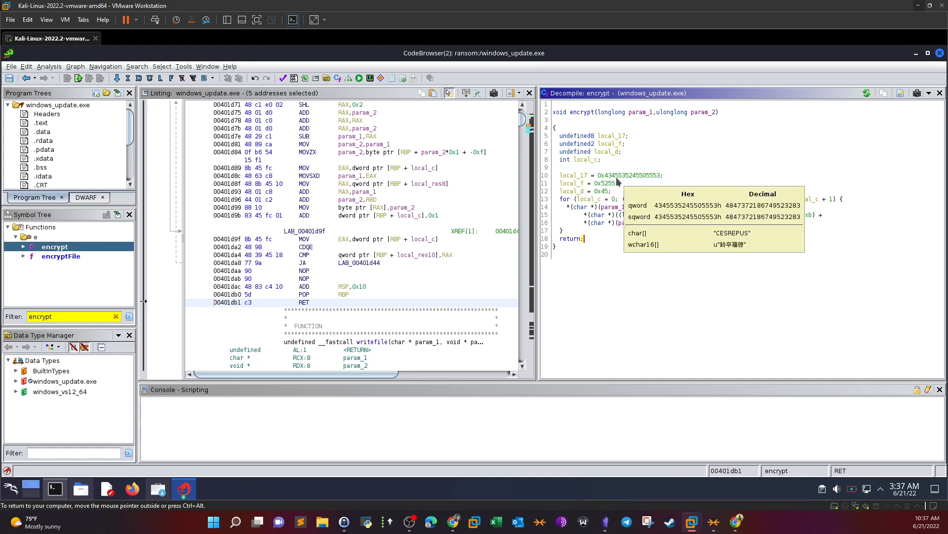
mouse_move(590, 180)
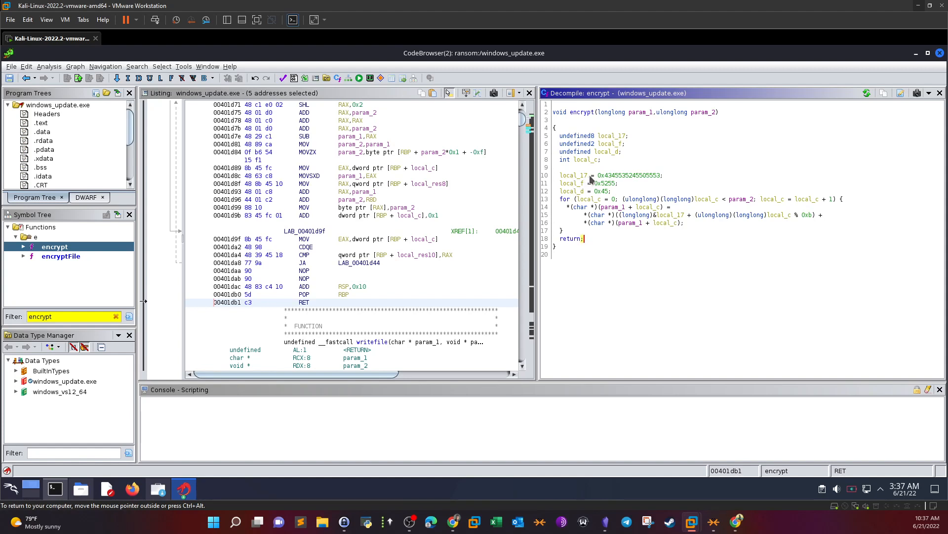
mouse_move(591, 181)
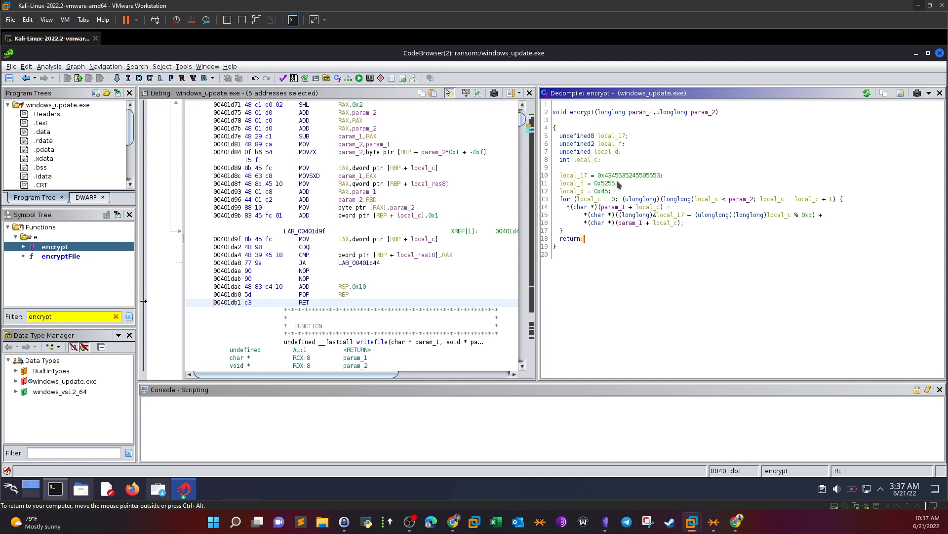
mouse_move(674, 223)
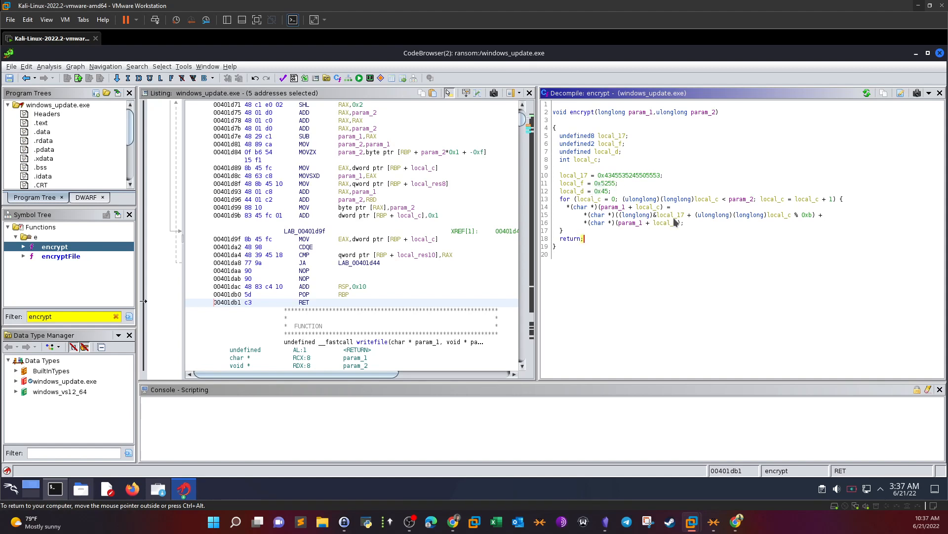
mouse_move(646, 224)
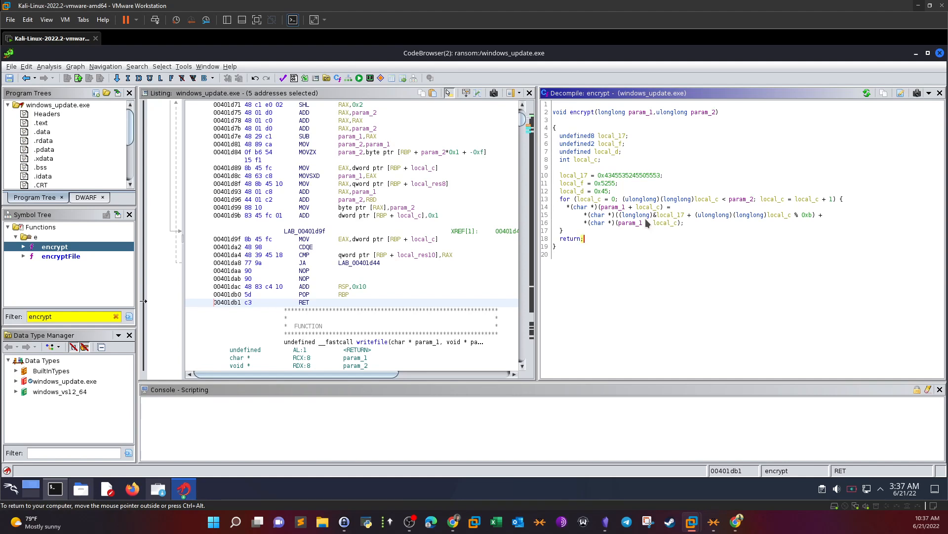
mouse_move(652, 219)
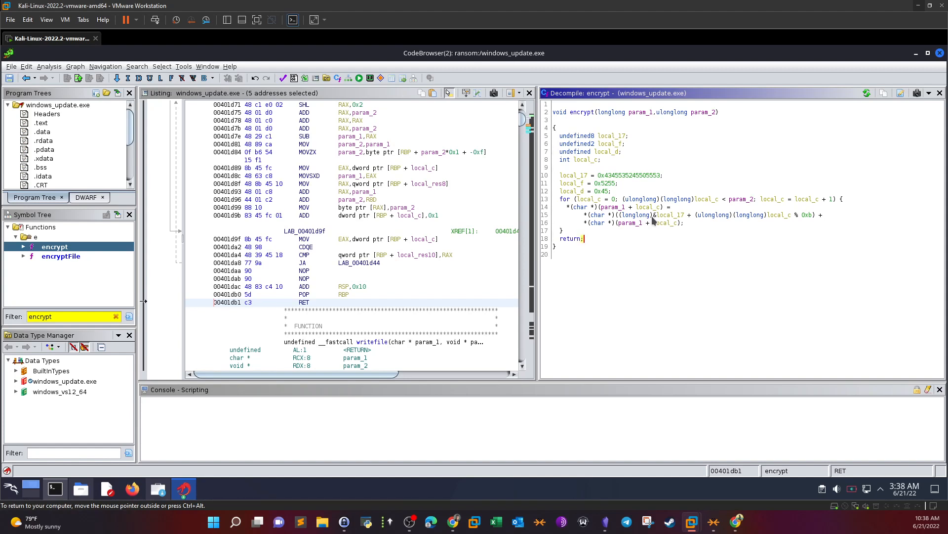
mouse_move(823, 221)
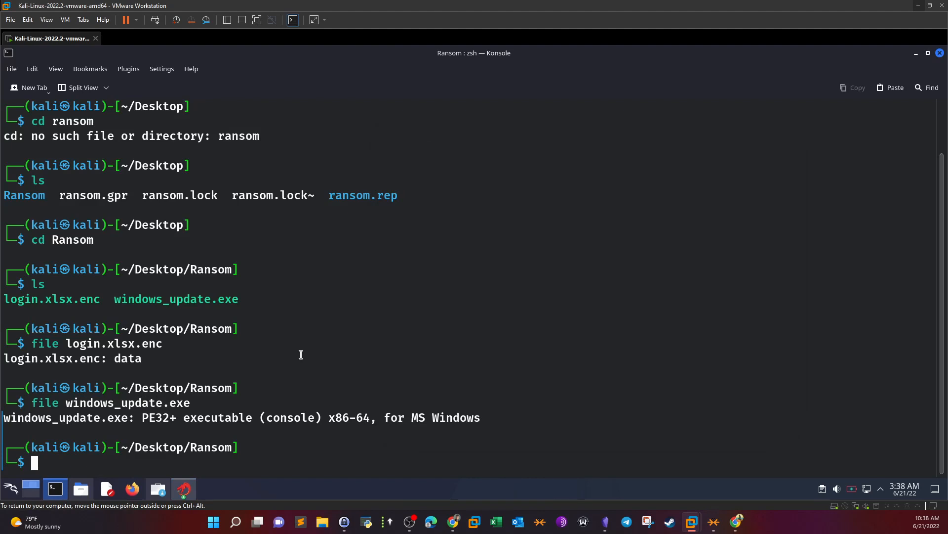
- Dump windows_update.exe's strings and scroll past encryptFile and writefile
text(file windows_update.exe)
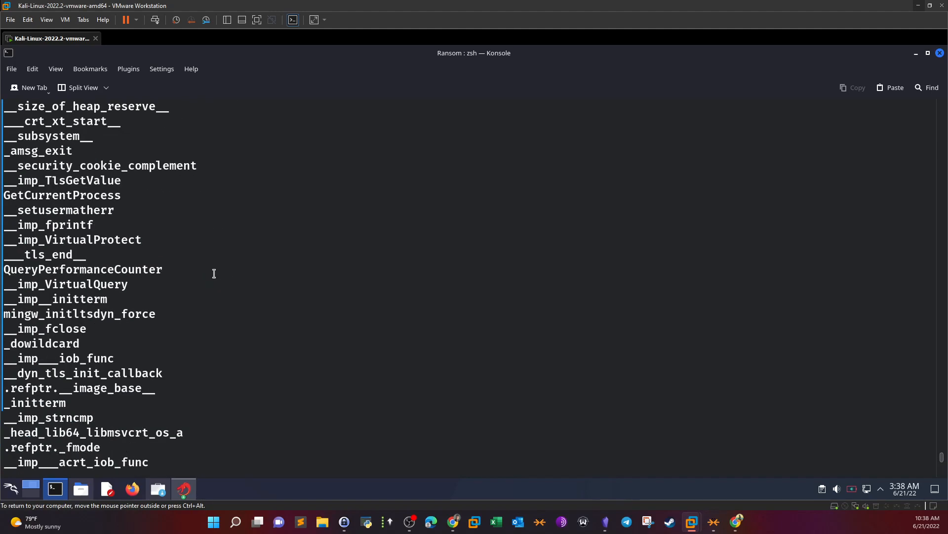
scroll(down, 3)
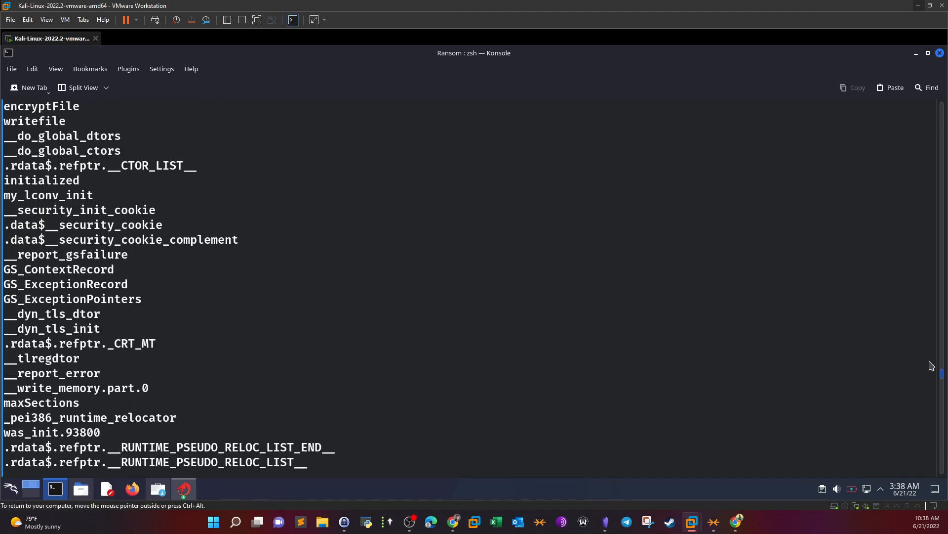
scroll(down, 3)
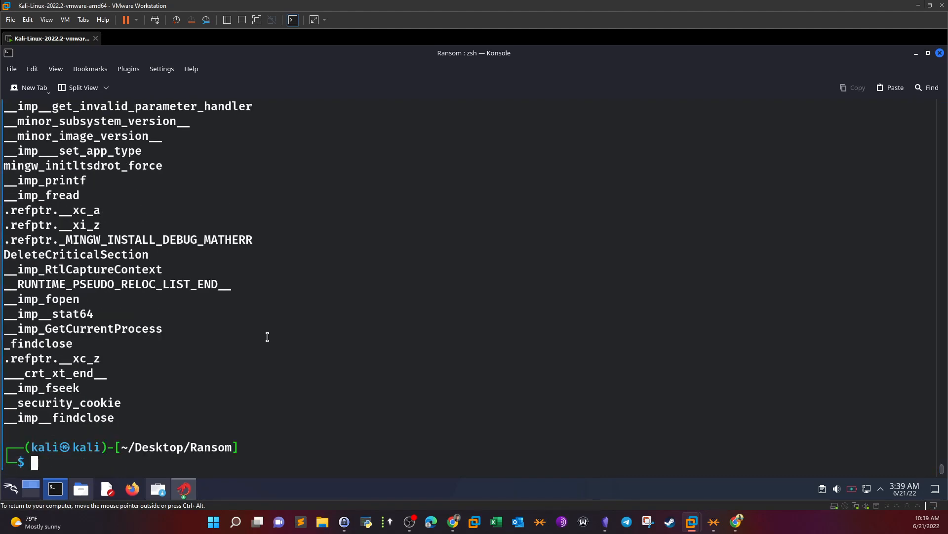
- Rerun strings on windows_update.exe and inspect the repeating SUPERSECURE fragments
text(strings windows_update.exe)
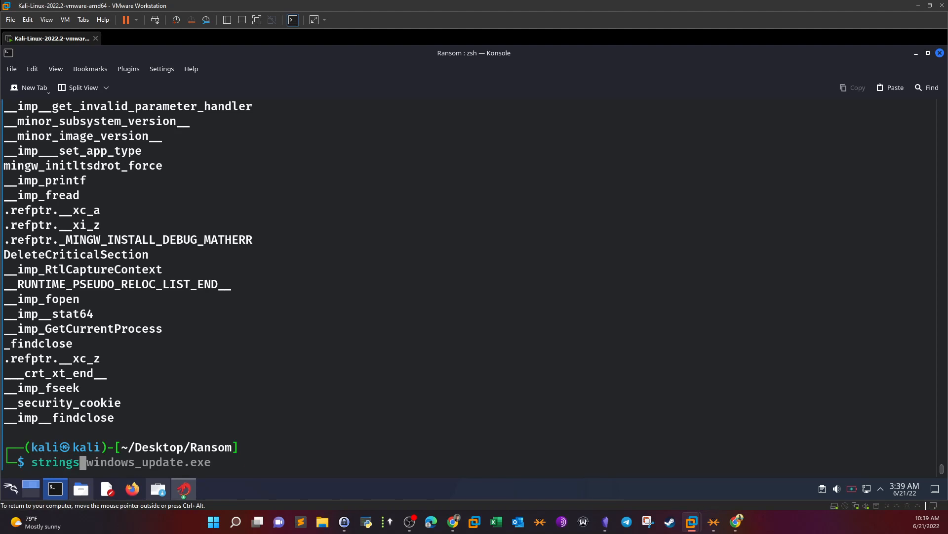
key(Return)
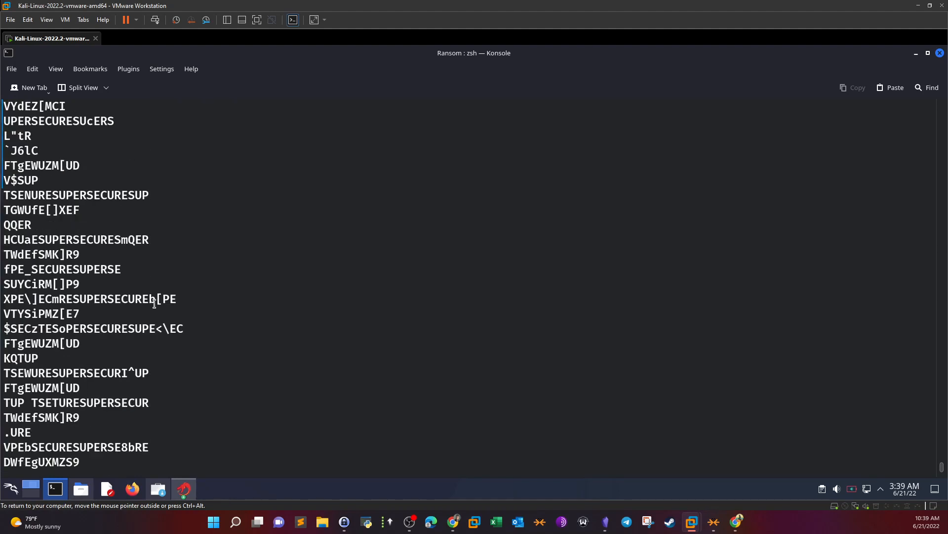
scroll(down, 3)
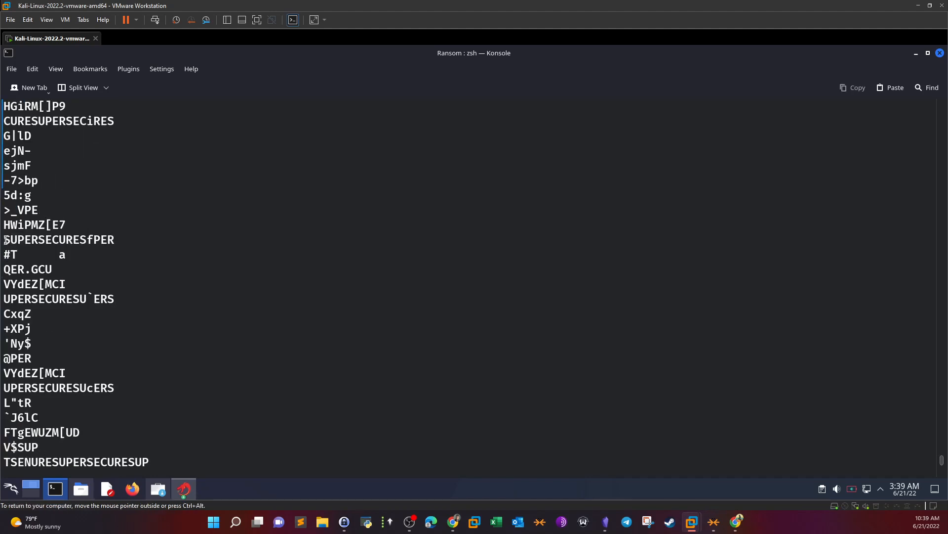
double_click(21, 240)
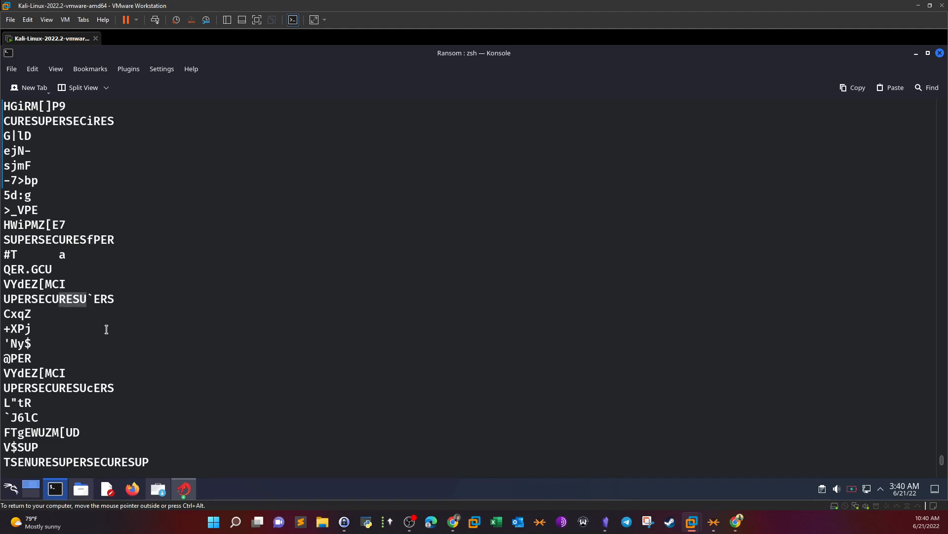
scroll(down, 3)
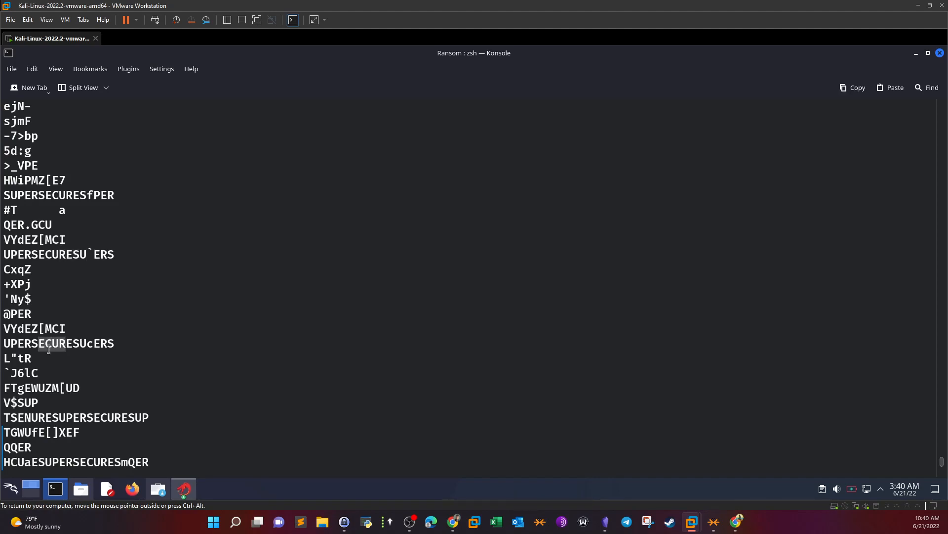
scroll(down, 3)
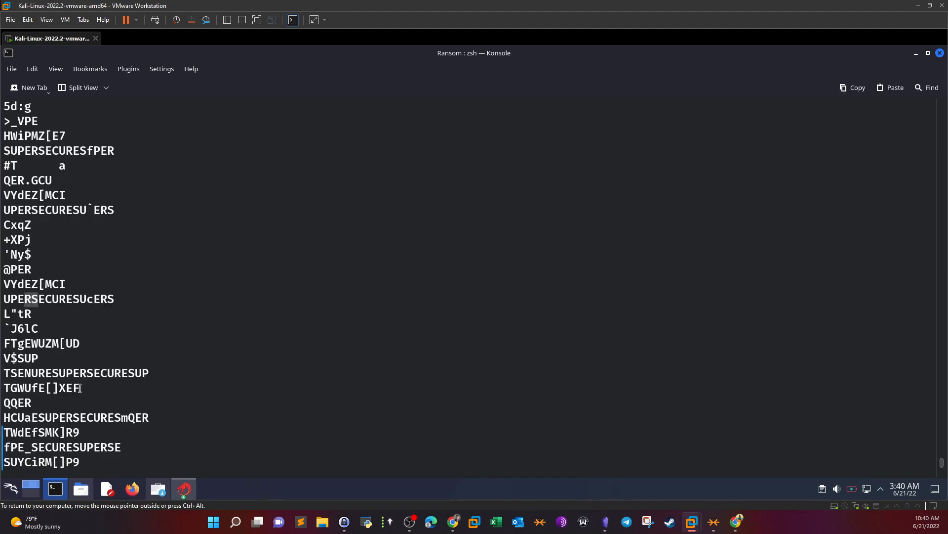
mouse_move(243, 350)
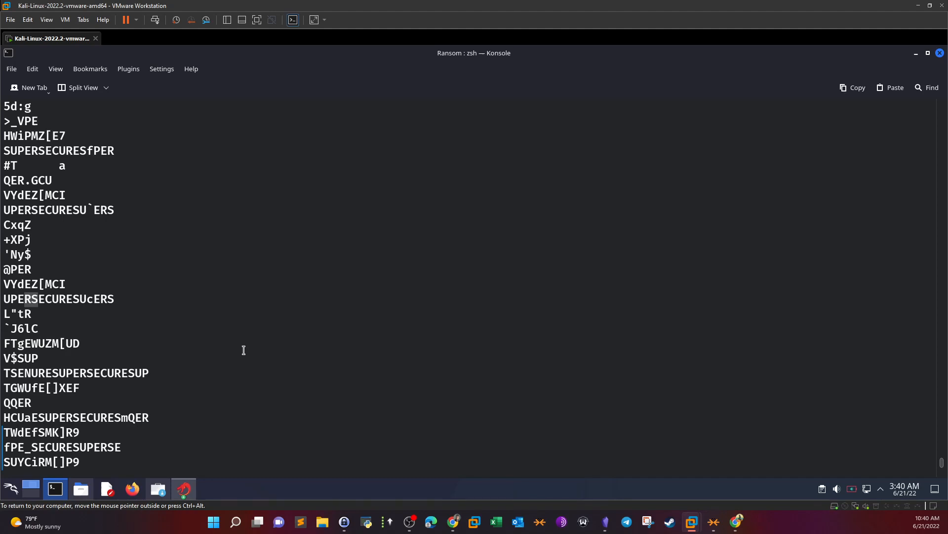
mouse_move(216, 401)
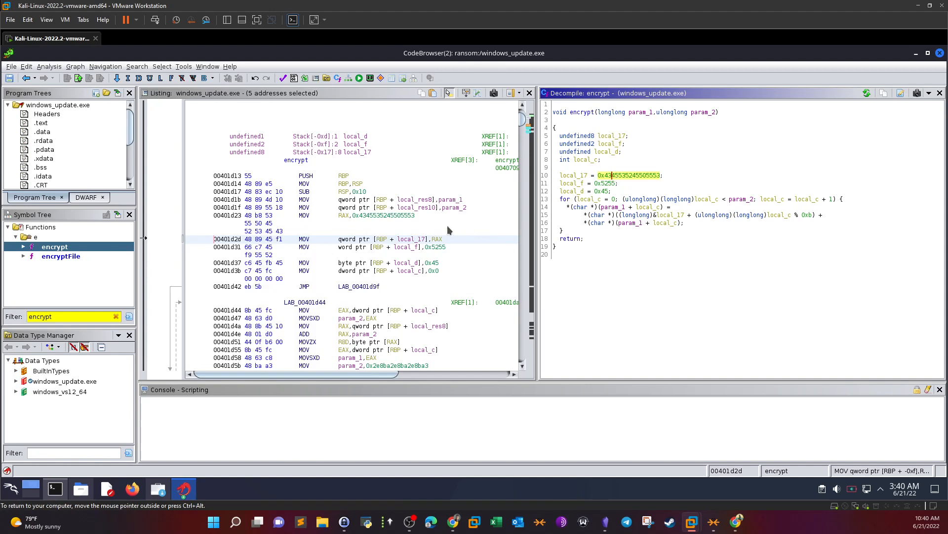
mouse_move(391, 215)
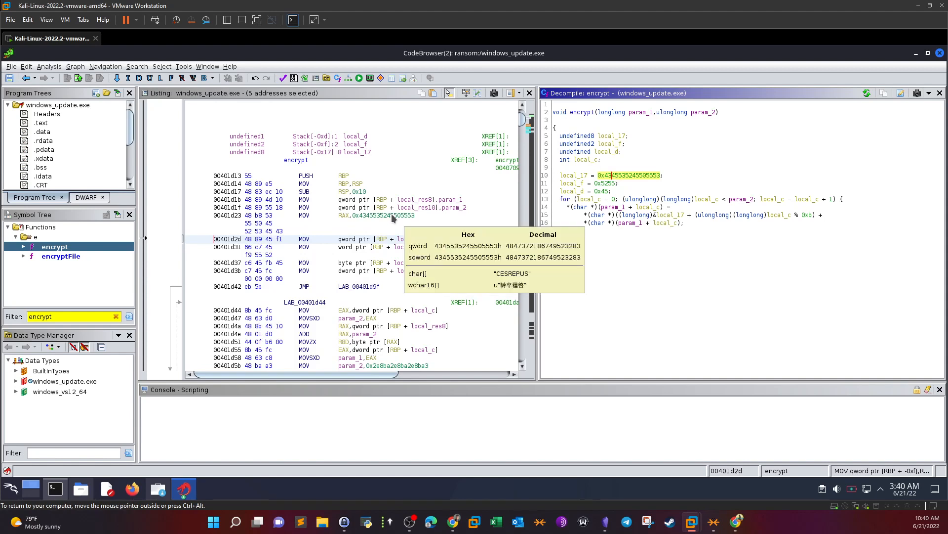
mouse_move(518, 278)
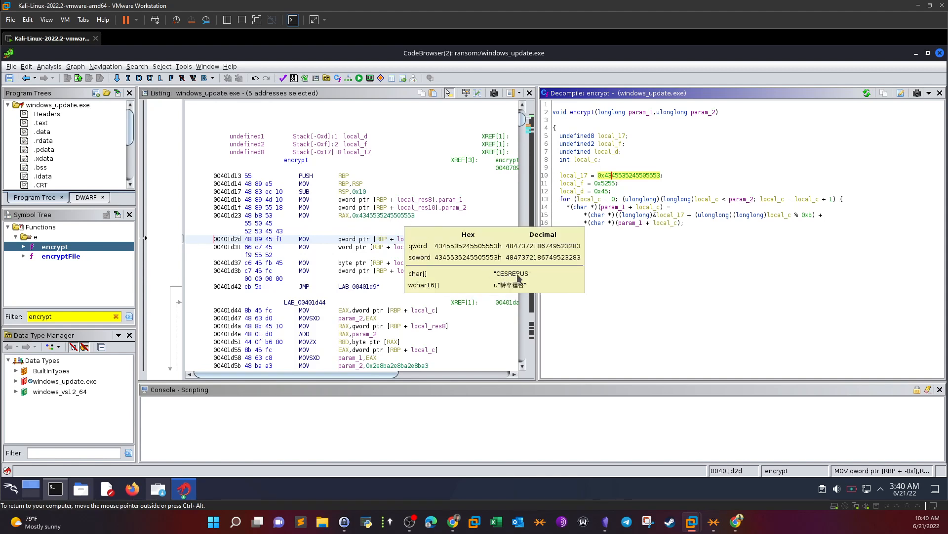
mouse_move(603, 184)
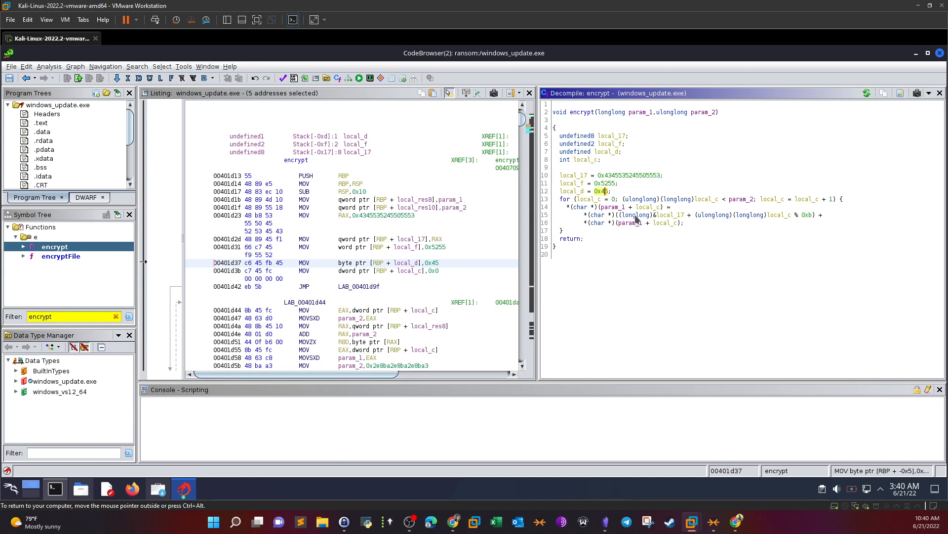
mouse_move(635, 223)
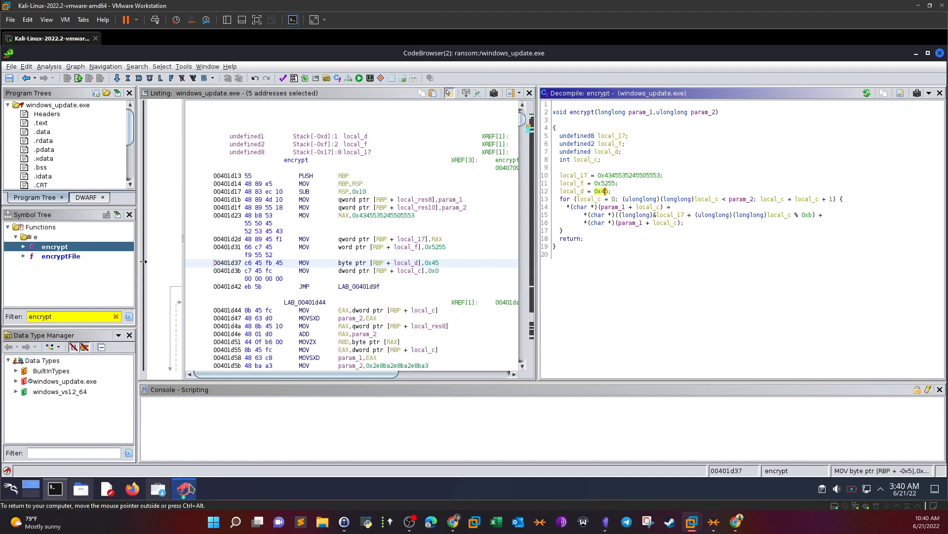
- Return to the Konsole strings output showing SUPERSECURE fragments
click(53, 488)
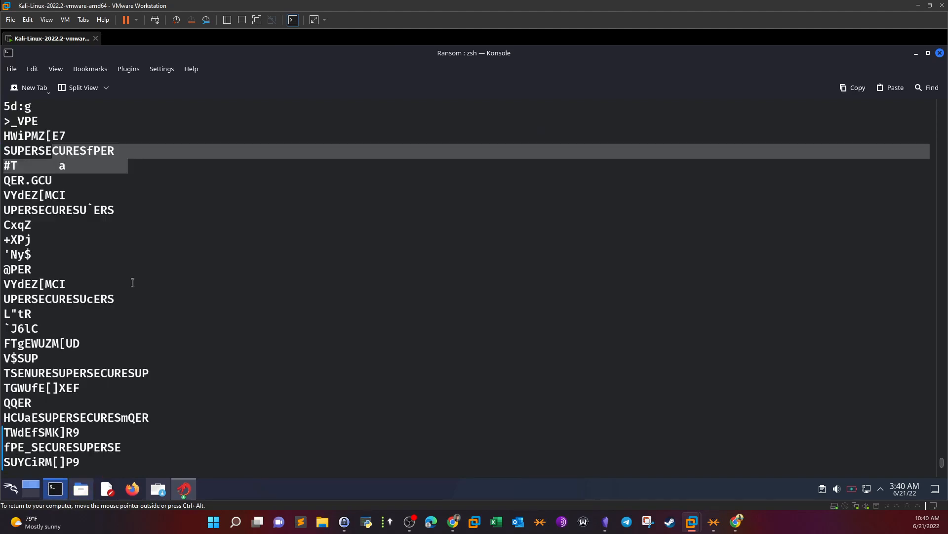
- Scroll through the SUPERSECURE lines in Konsole
scroll(down, 3)
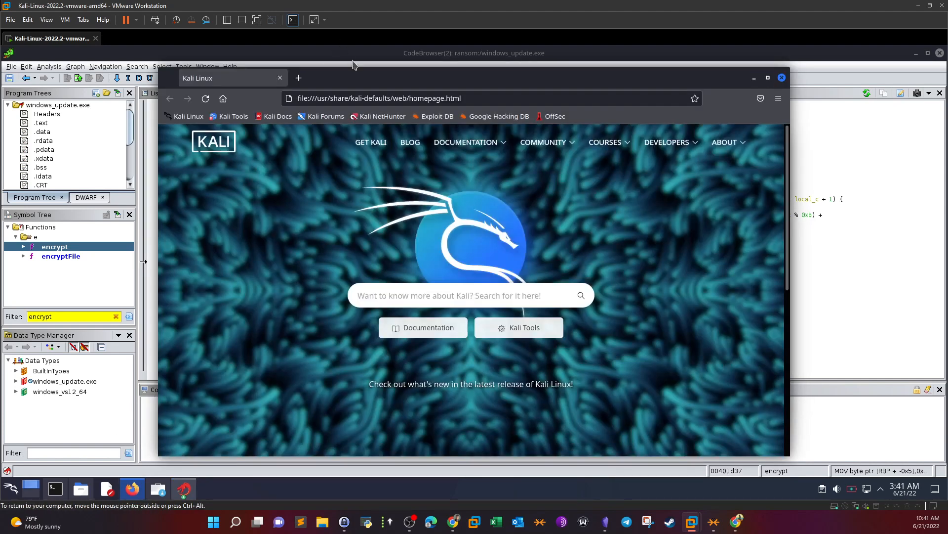
- Search for 'cyberchef', switch results to English, and open the CyberChef site
click(380, 98)
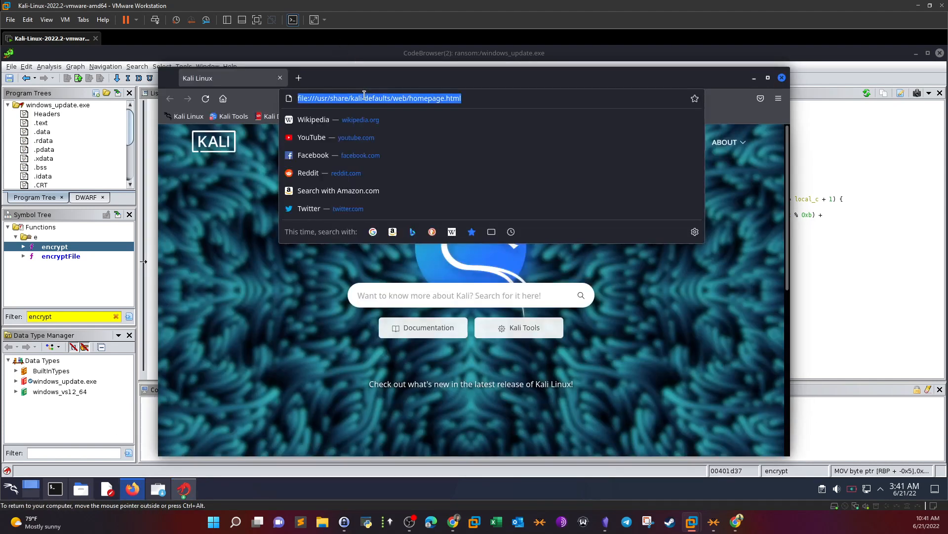
text(cyberchef)
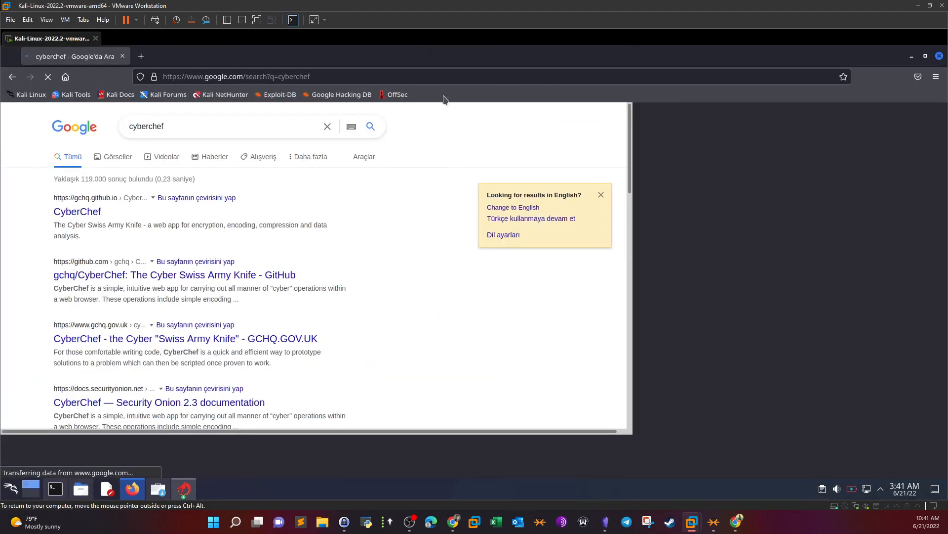
click(513, 207)
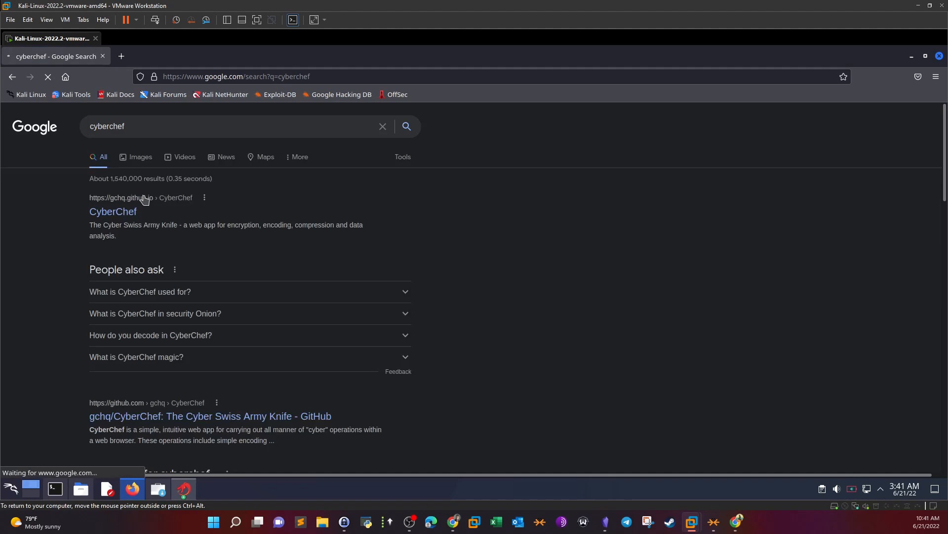
click(113, 211)
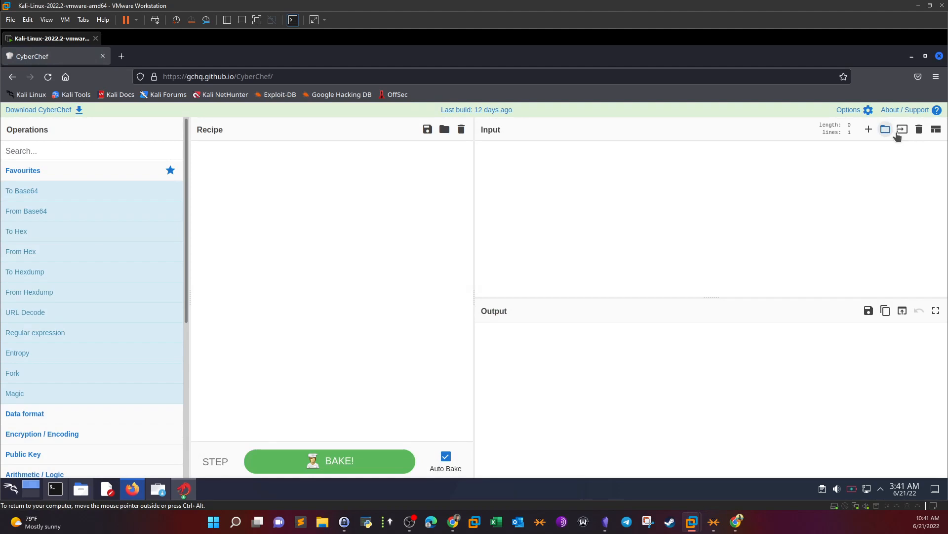
mouse_move(901, 129)
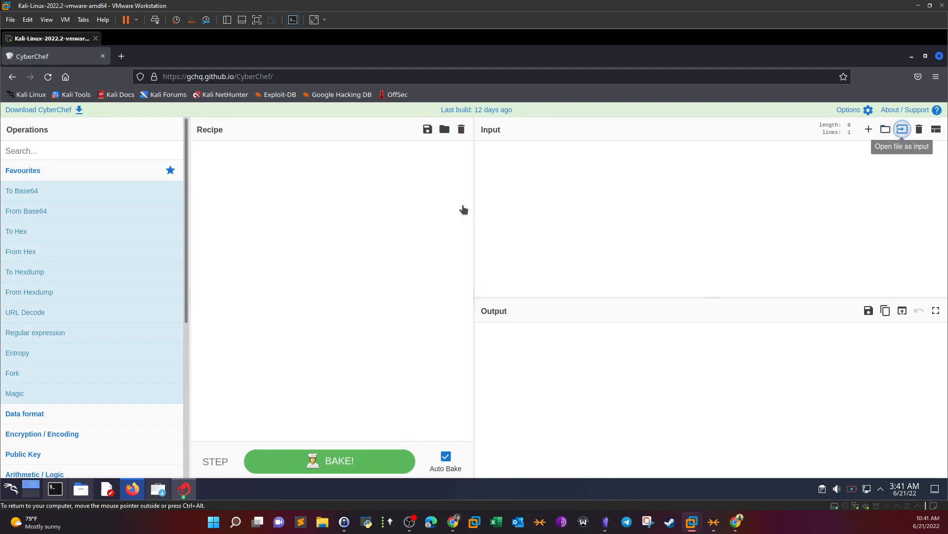
- Load login.xlsx.enc from the Ransom folder as CyberChef's input
click(900, 129)
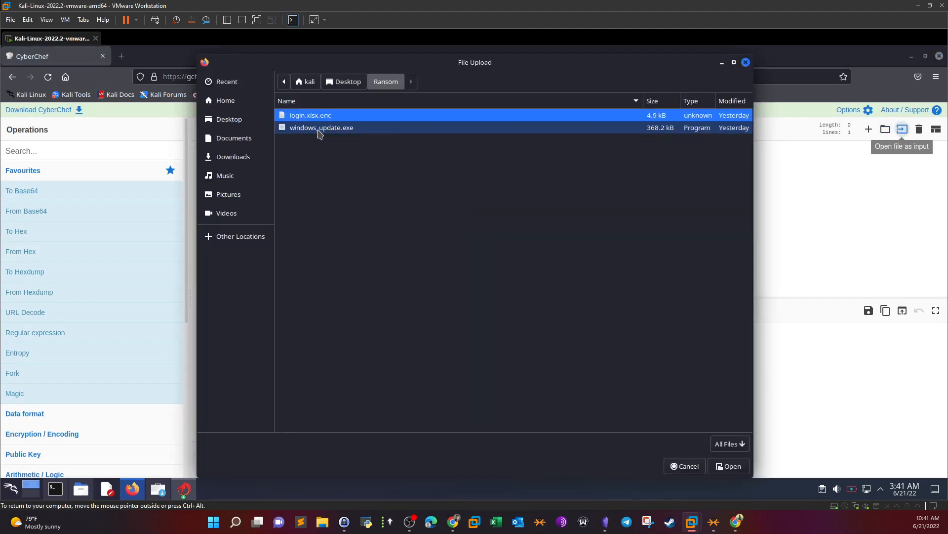
click(684, 465)
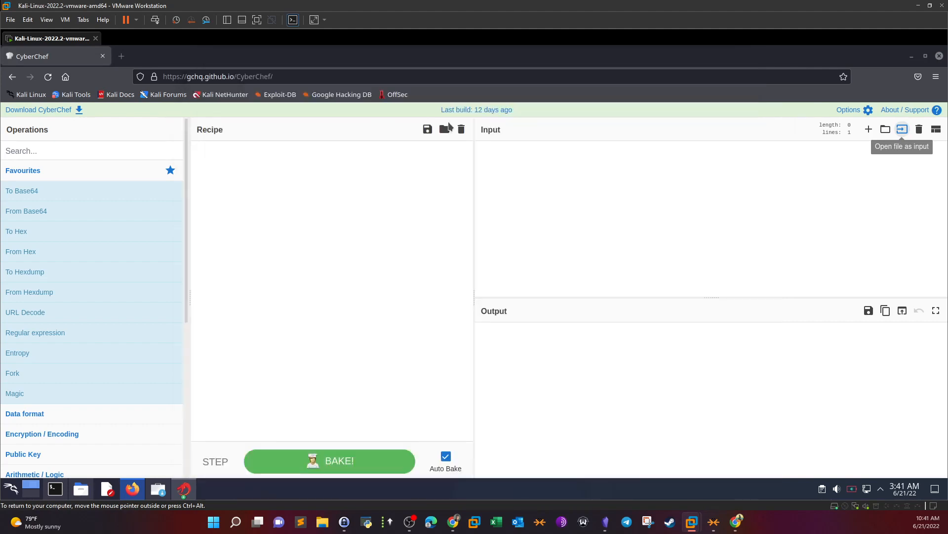
click(902, 129)
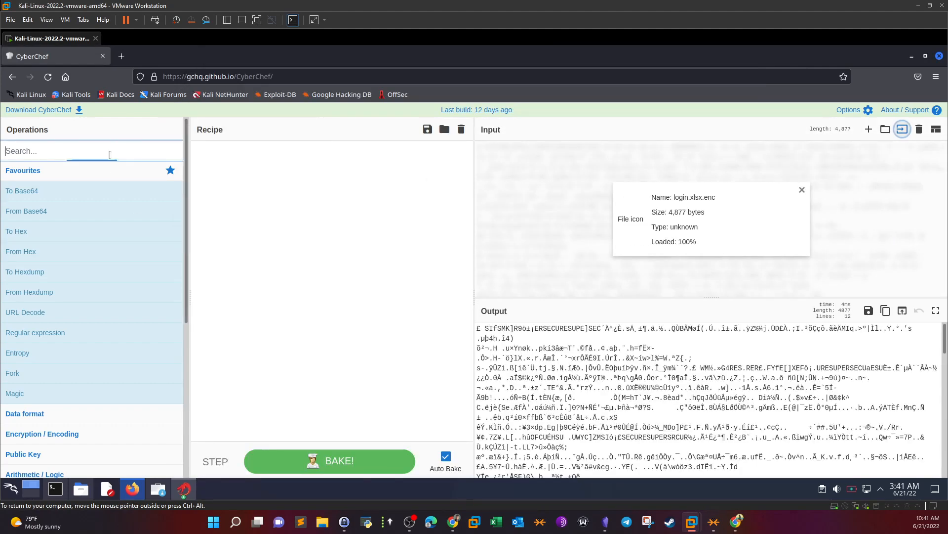
text(sub)
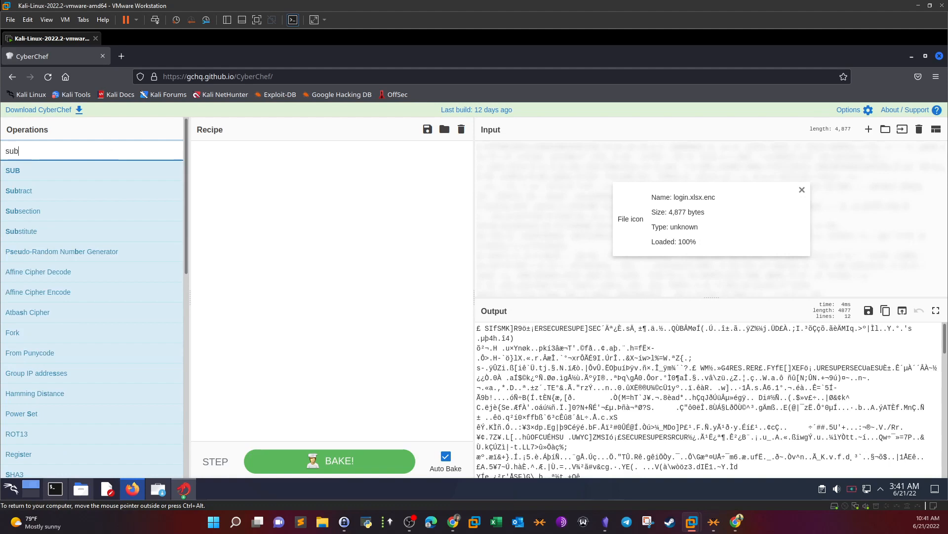
double_click(12, 170)
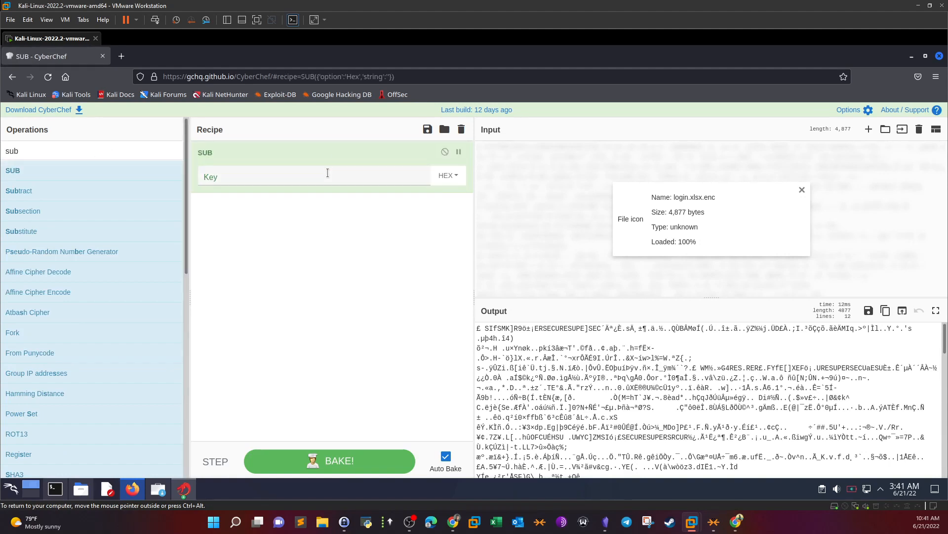
text(SUPE)
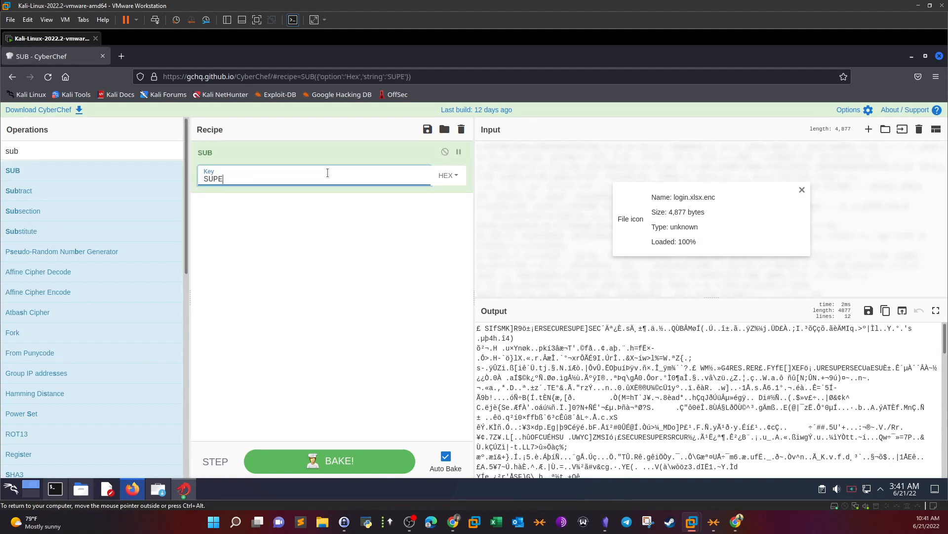
text(RSECURE)
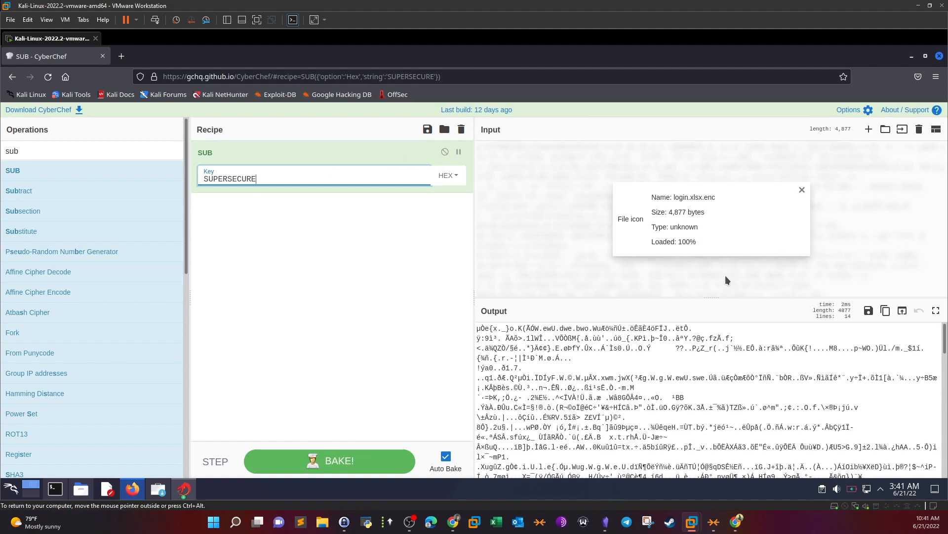
mouse_move(369, 460)
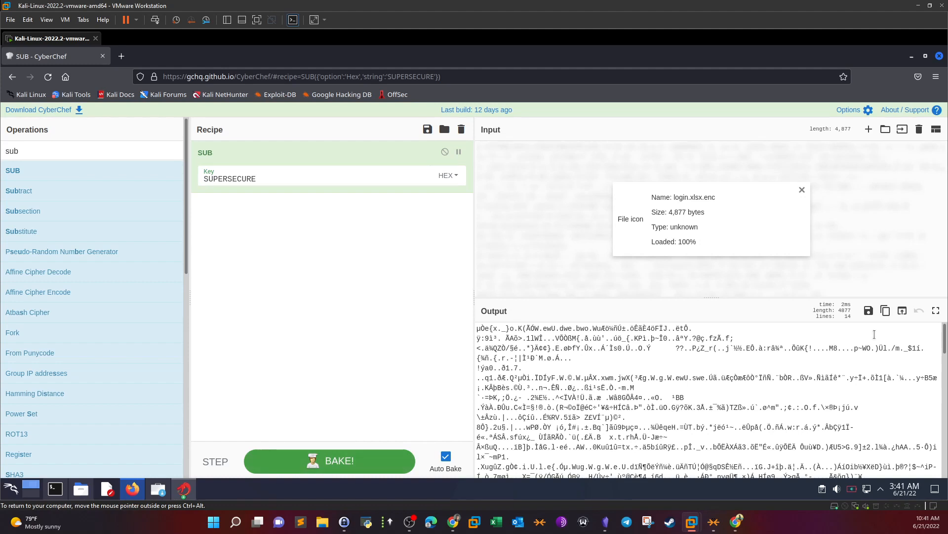
click(447, 175)
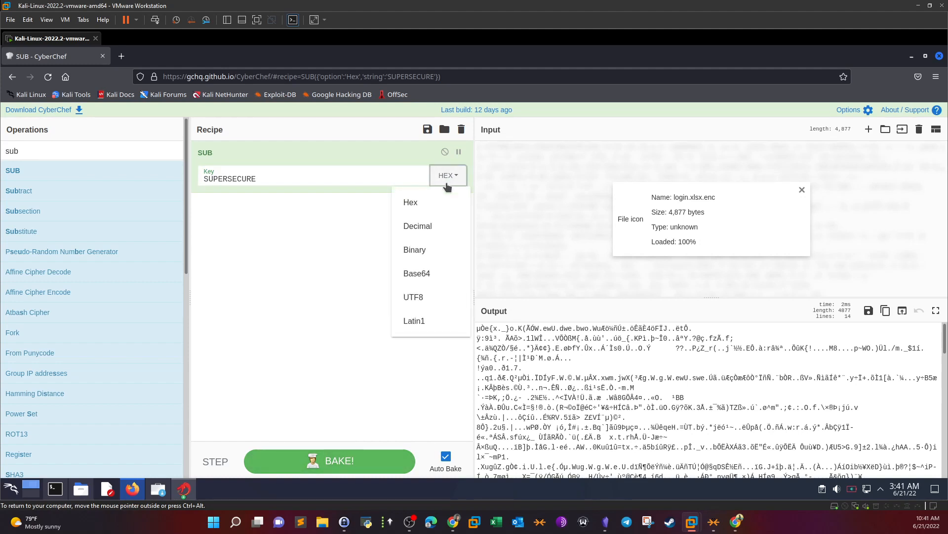
click(413, 297)
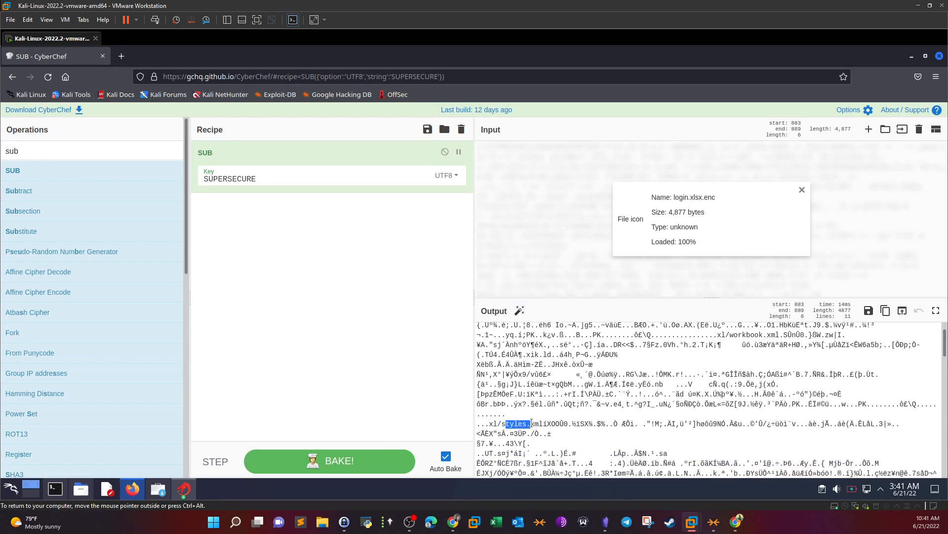
scroll(down, 3)
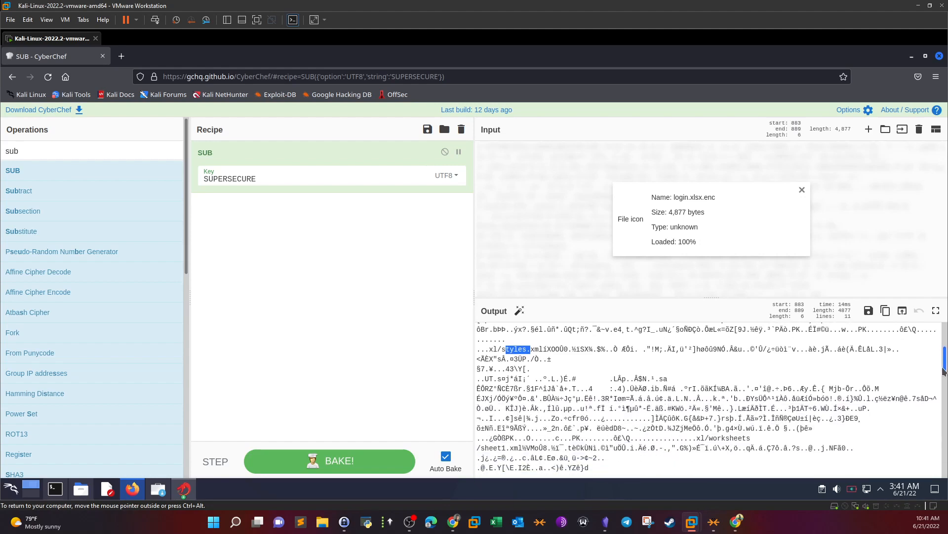
scroll(down, 3)
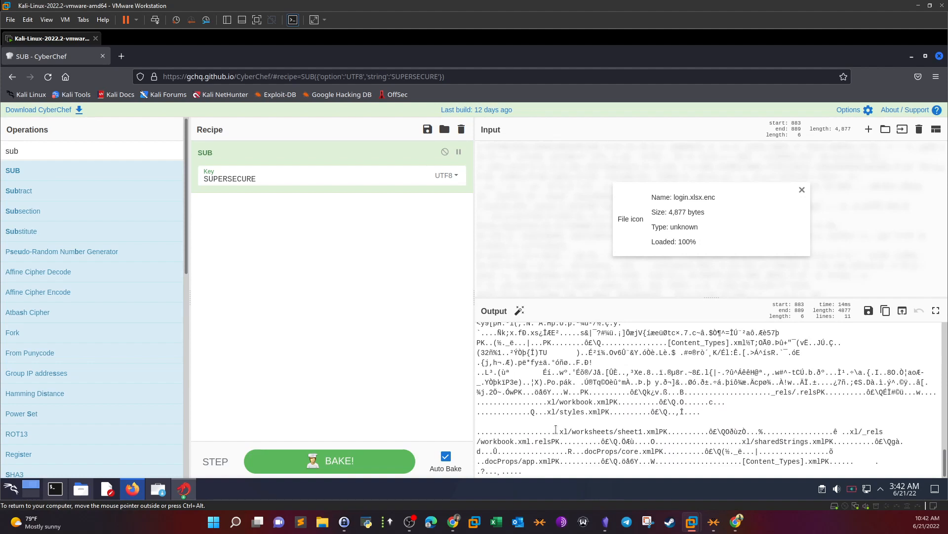
- Highlight the worksheet path, then save the output as download.xlsx and keep the file
double_click(596, 431)
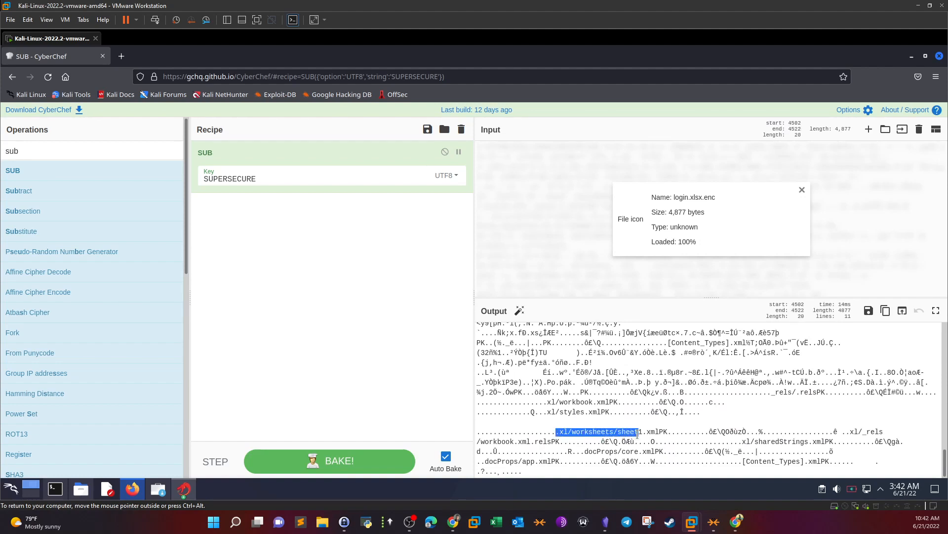
mouse_move(903, 311)
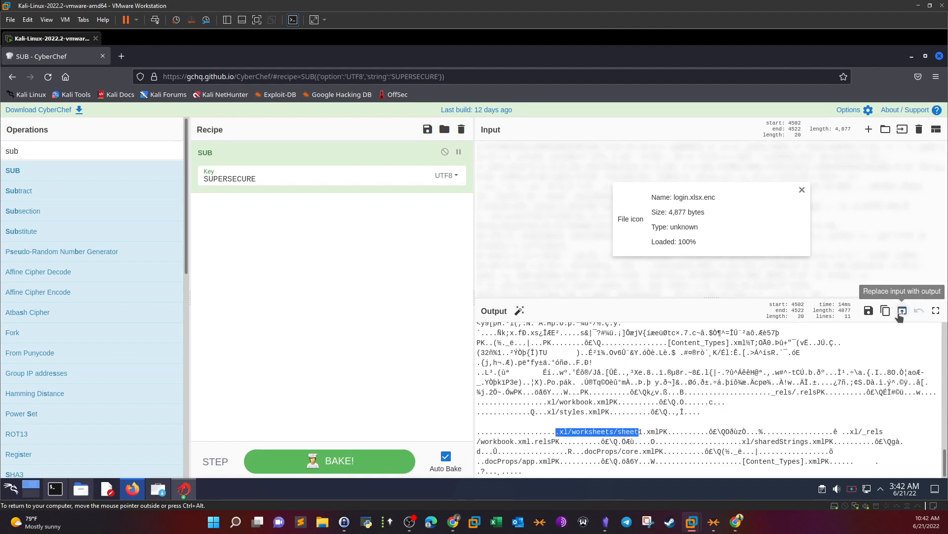
mouse_move(869, 310)
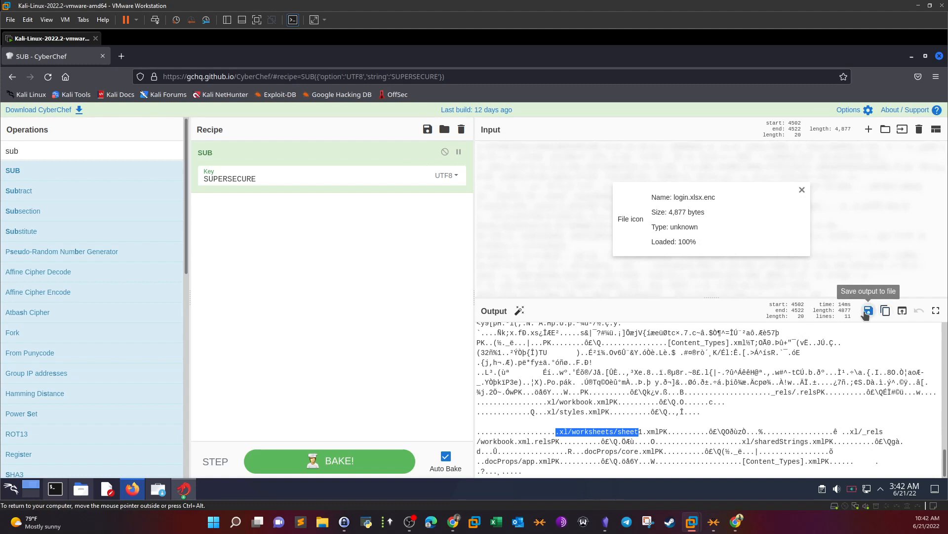
click(869, 311)
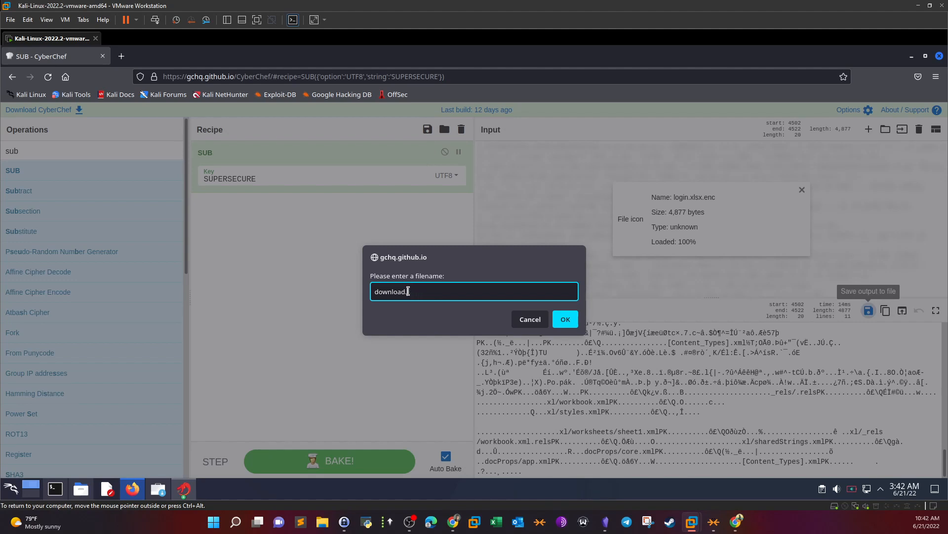
text(.xlsx)
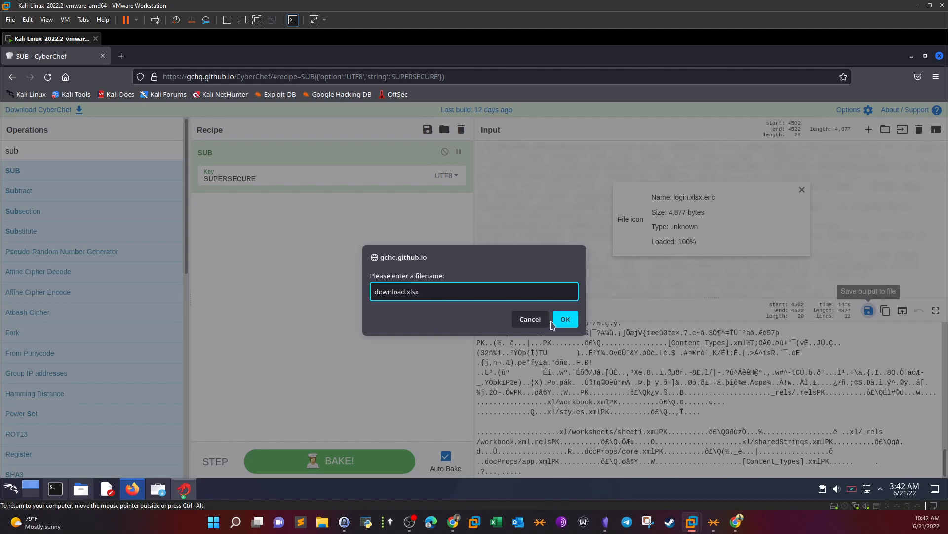
click(564, 318)
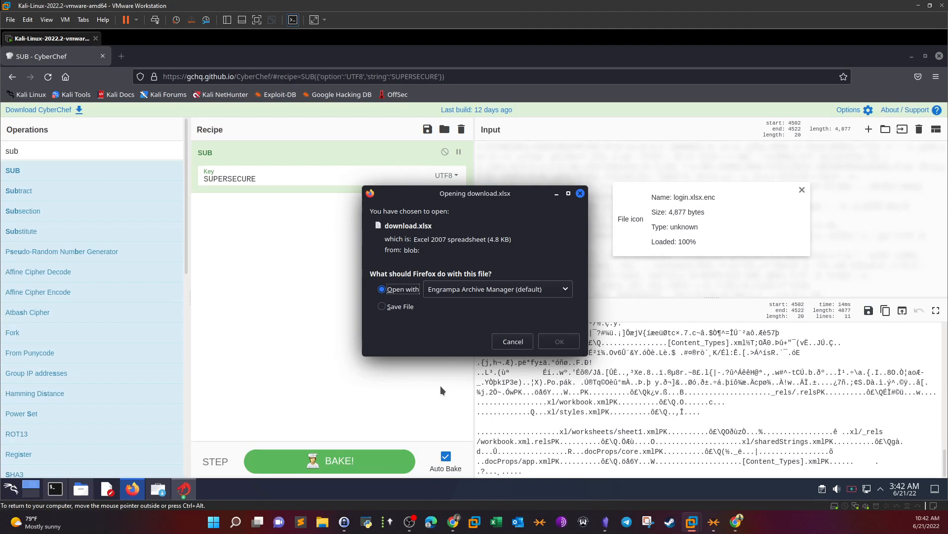
click(512, 341)
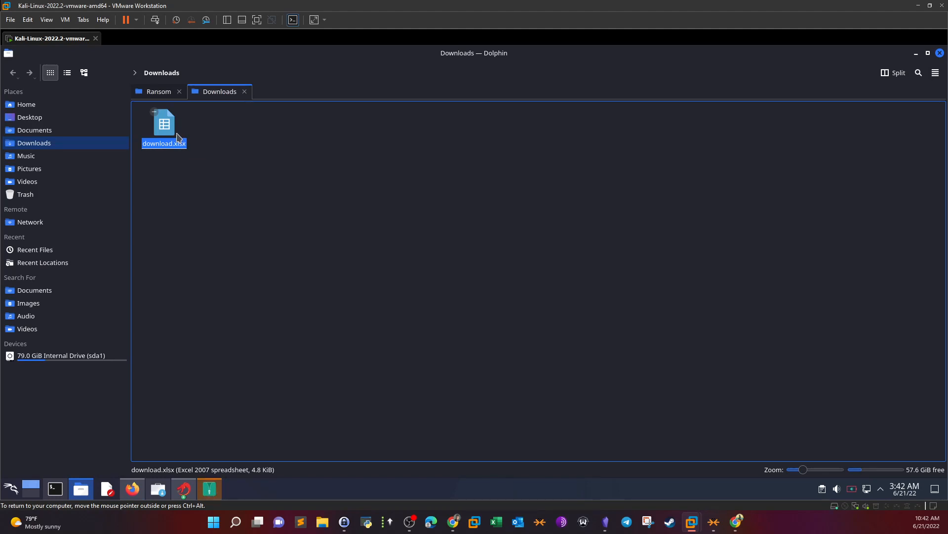
- Preview download.xlsx in Ark, close it, then open the file in Excel
double_click(164, 123)
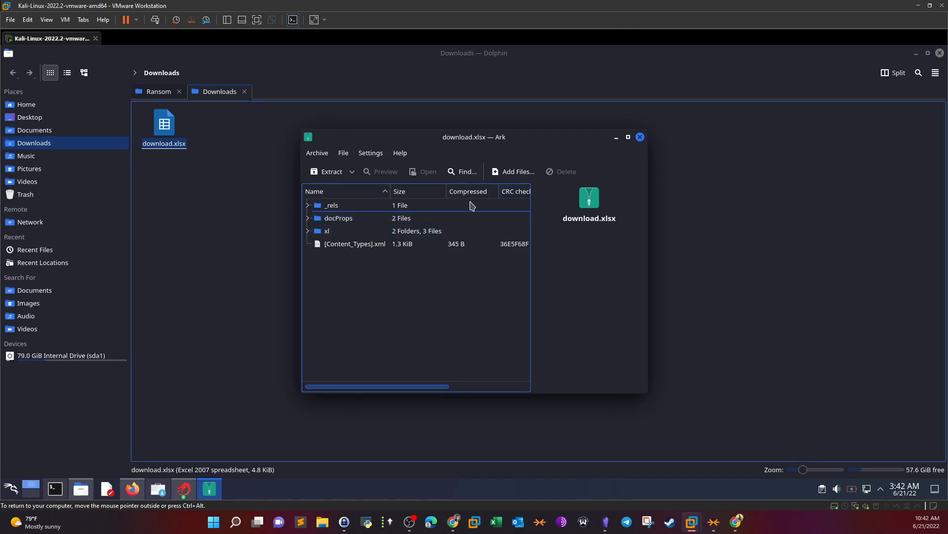
click(627, 137)
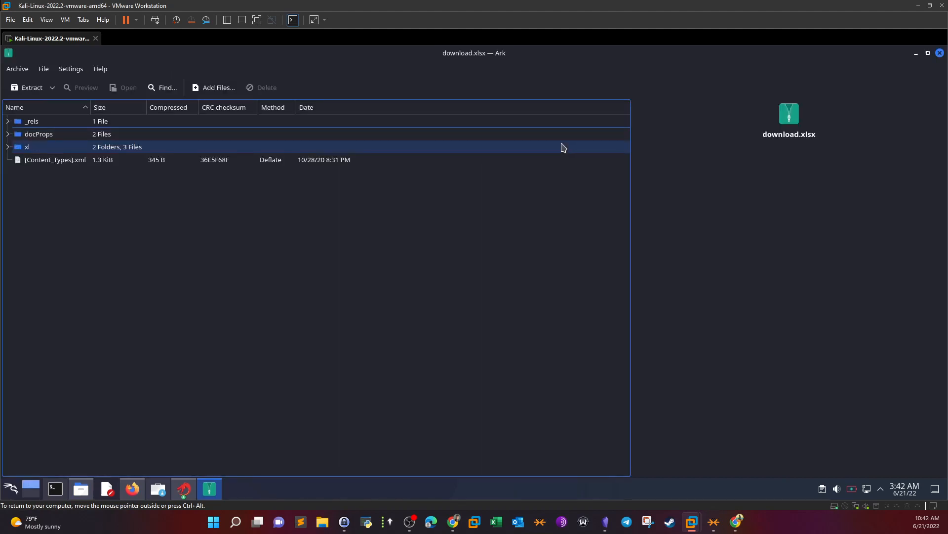
click(27, 146)
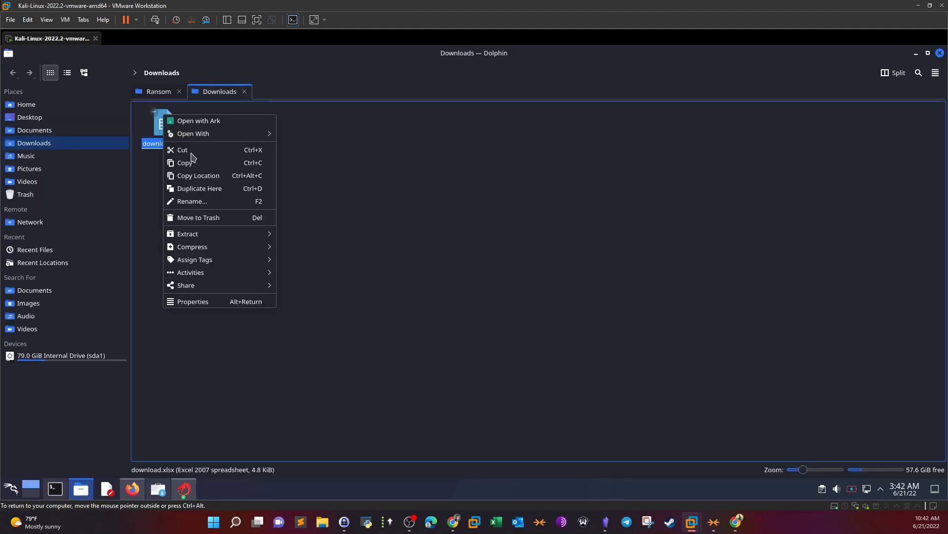
mouse_move(193, 133)
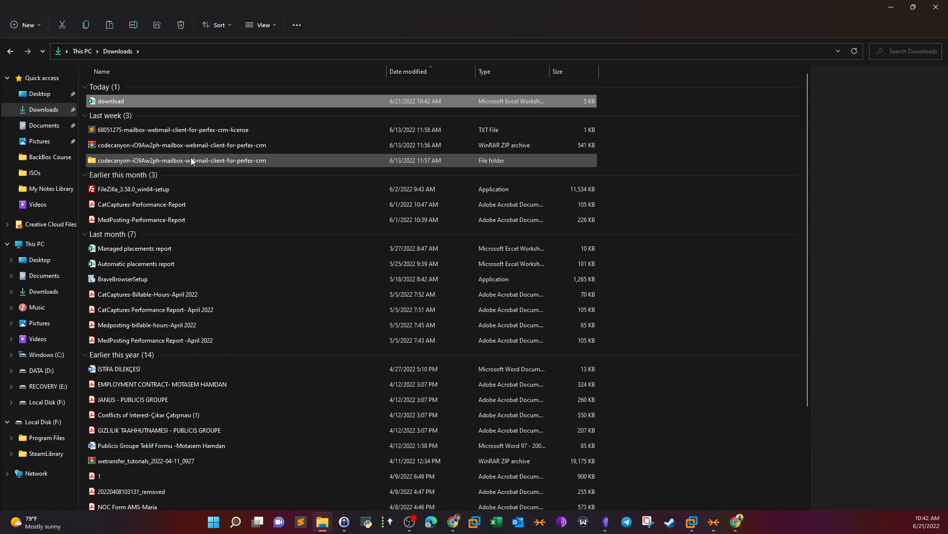
double_click(111, 101)
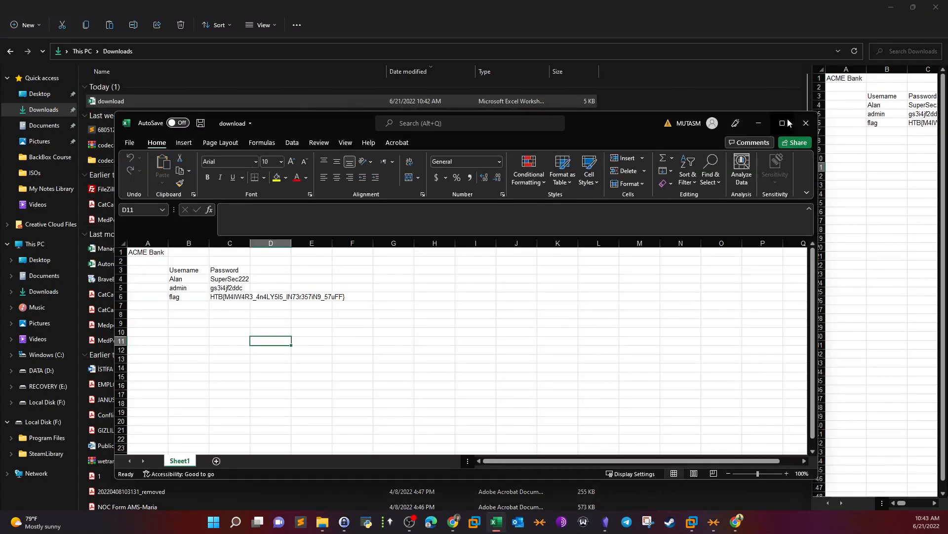
- Maximize Excel, widen the Password column, and inspect the HTB flag in C6
click(781, 123)
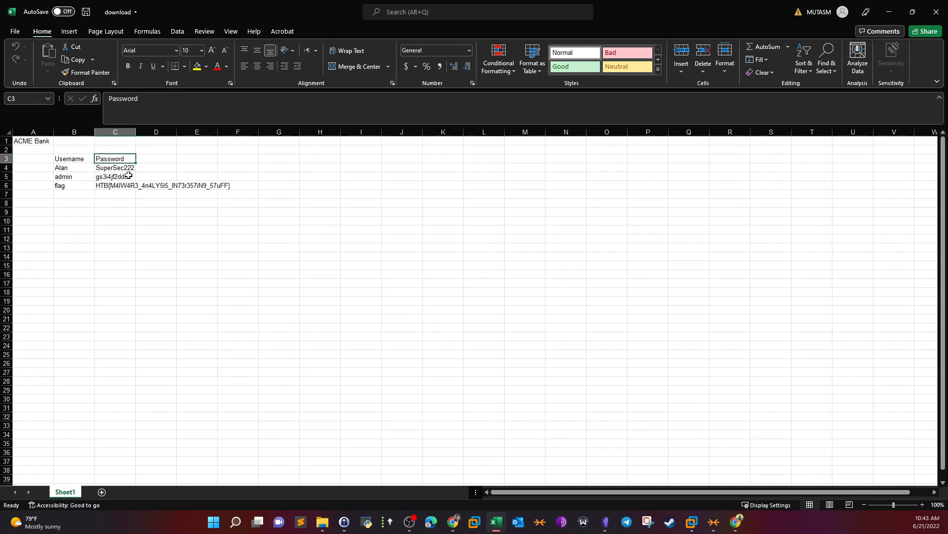
click(114, 168)
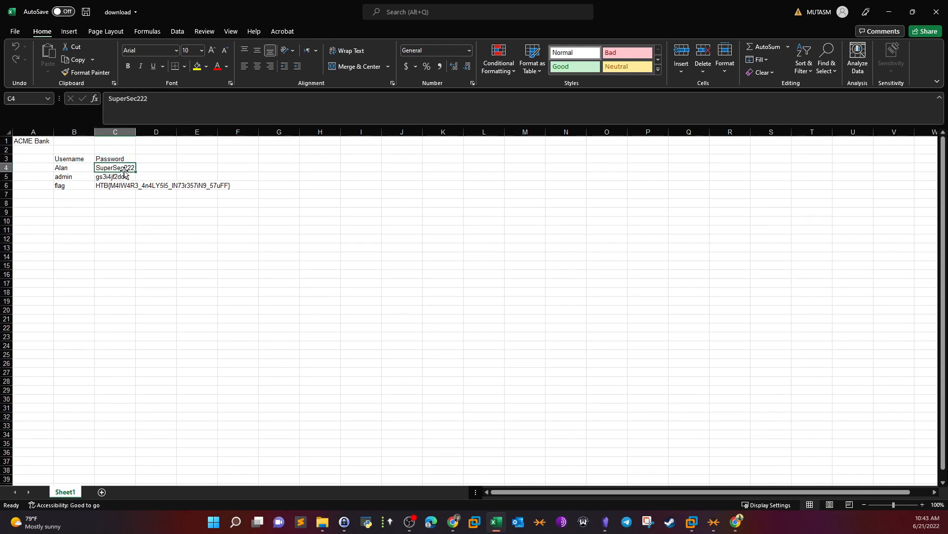
click(74, 176)
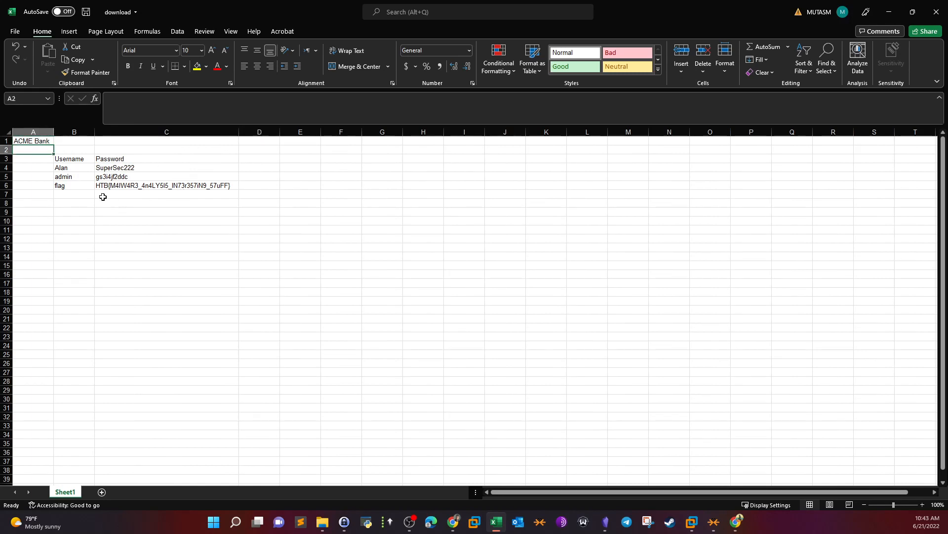
click(166, 185)
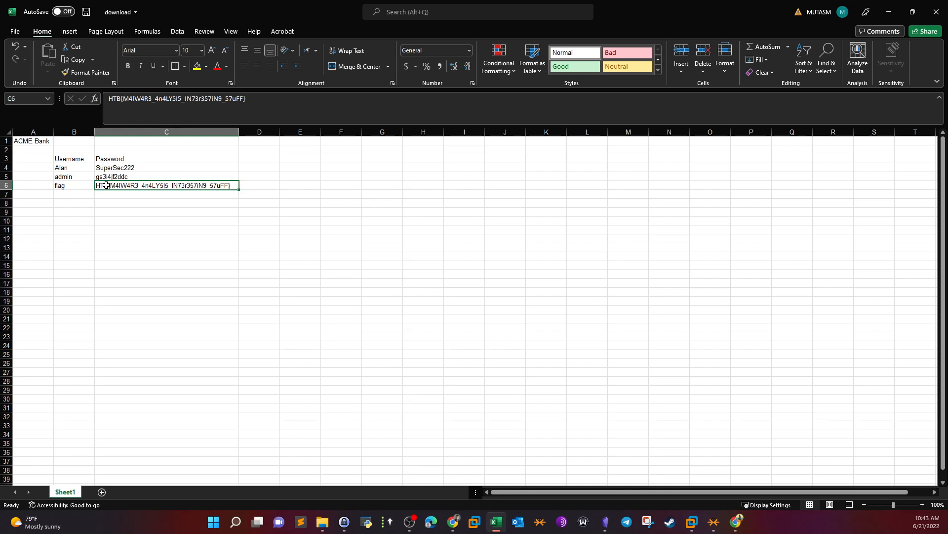
mouse_move(224, 186)
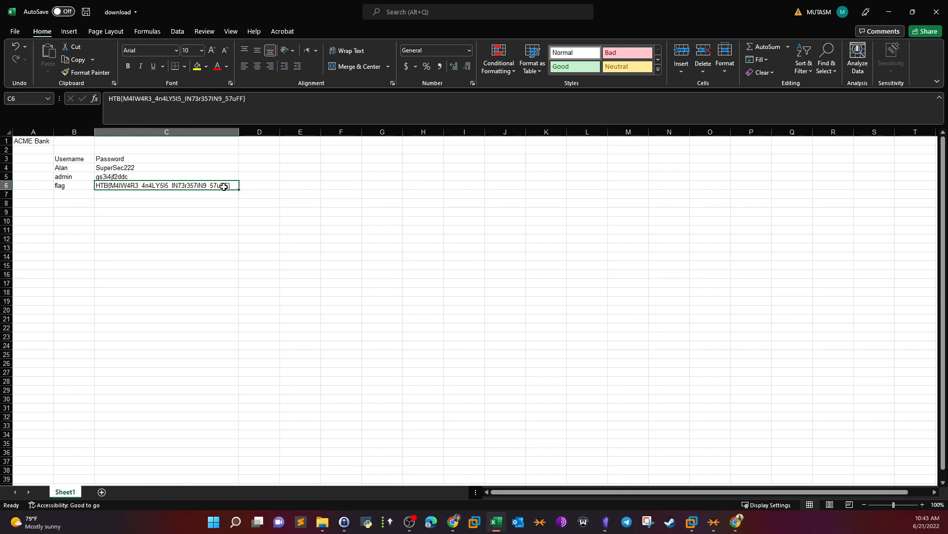
click(431, 526)
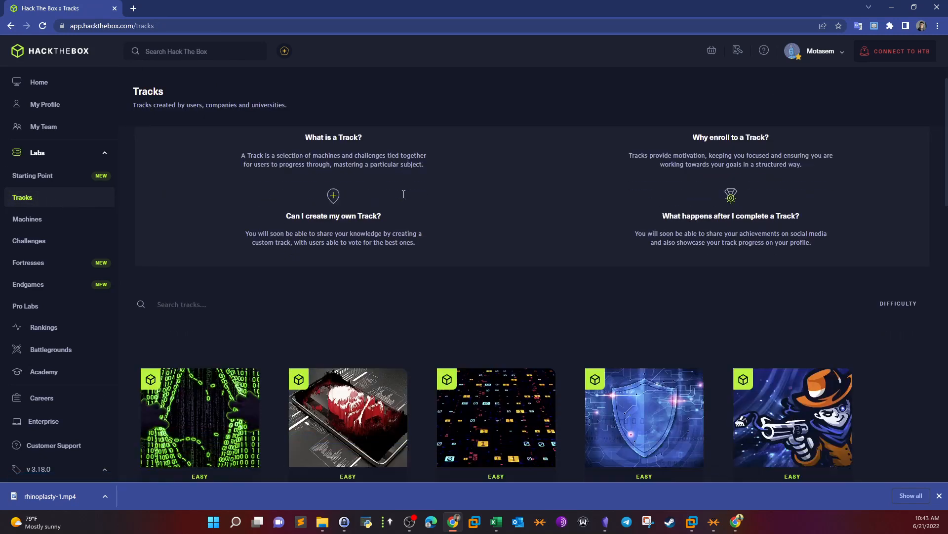
scroll(down, 3)
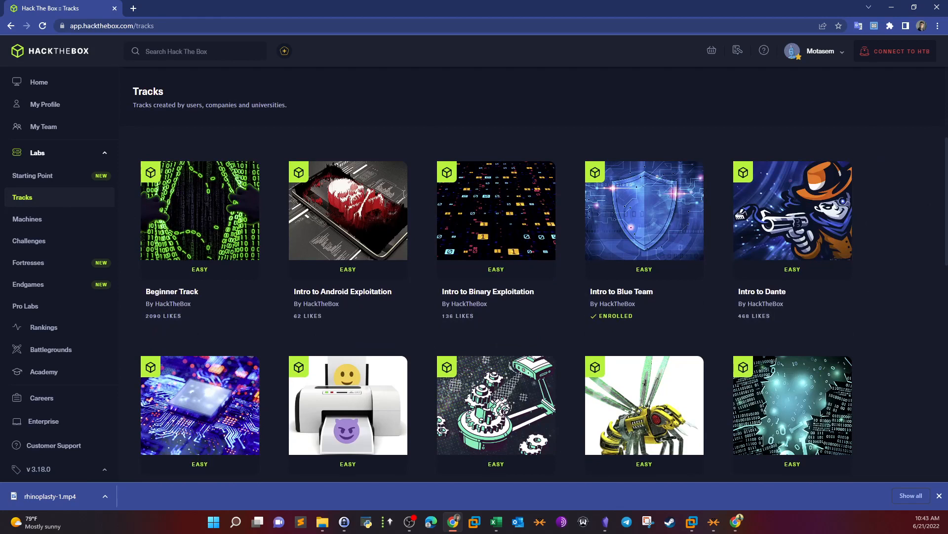